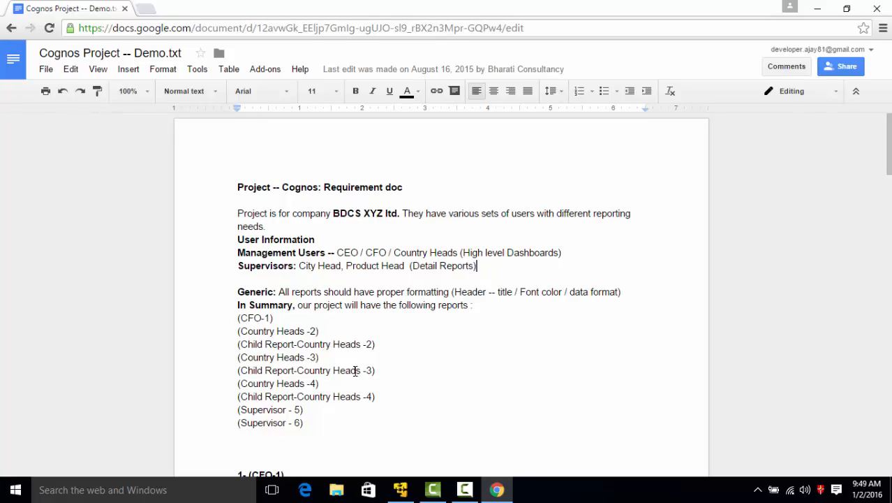
pyautogui.moveTo(397, 490)
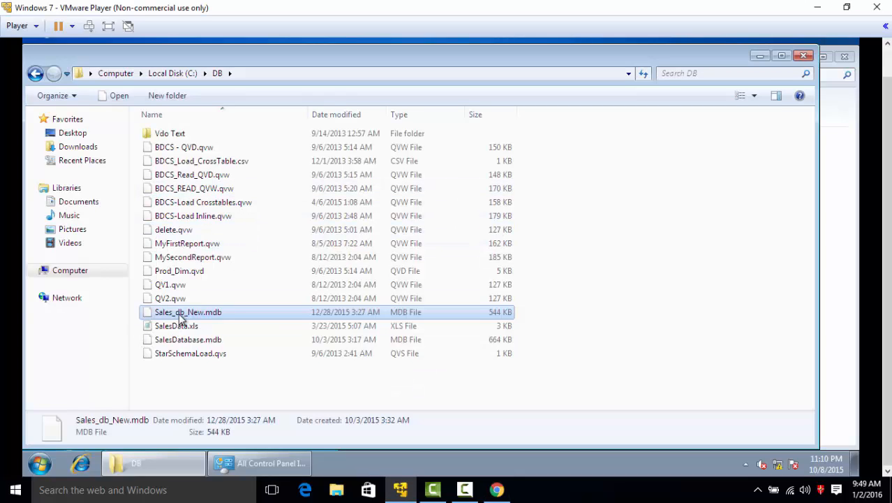
pyautogui.moveTo(162, 315)
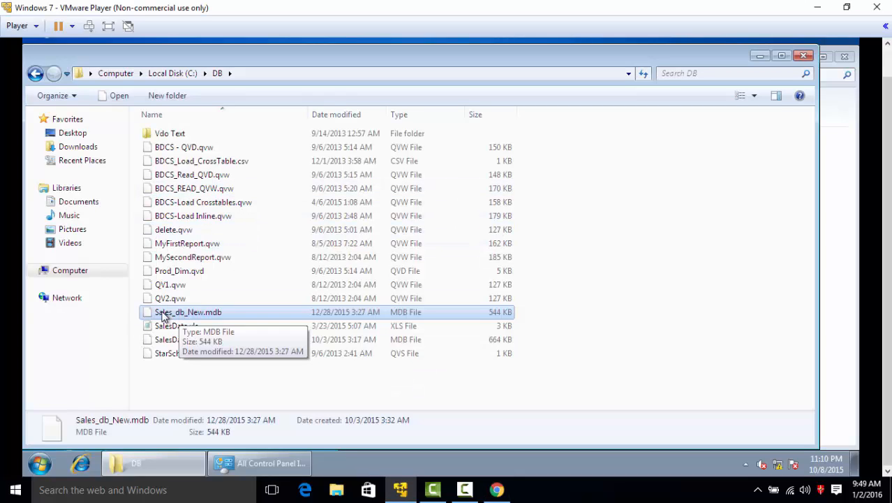
pyautogui.moveTo(226, 312)
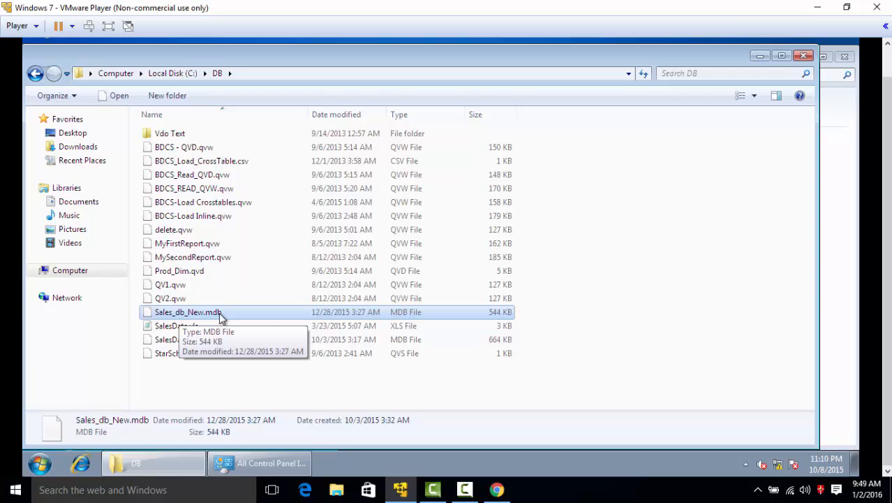
pyautogui.moveTo(276, 316)
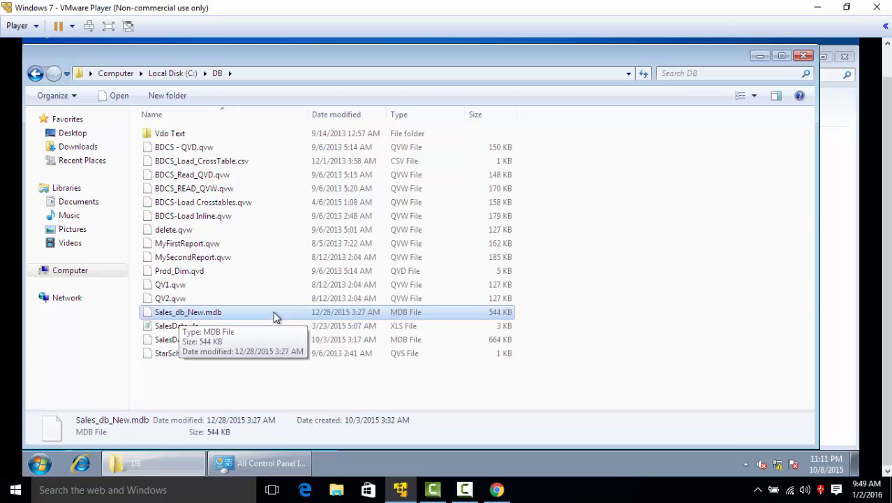
pyautogui.moveTo(310, 320)
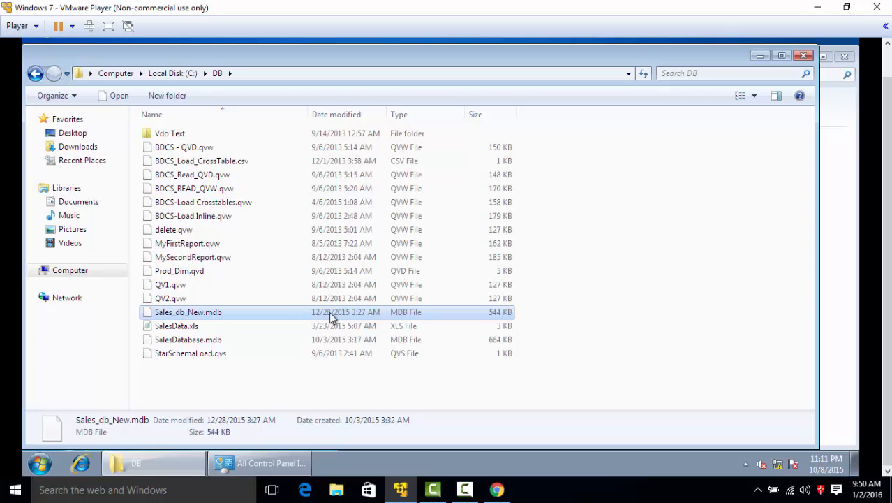
pyautogui.moveTo(260, 463)
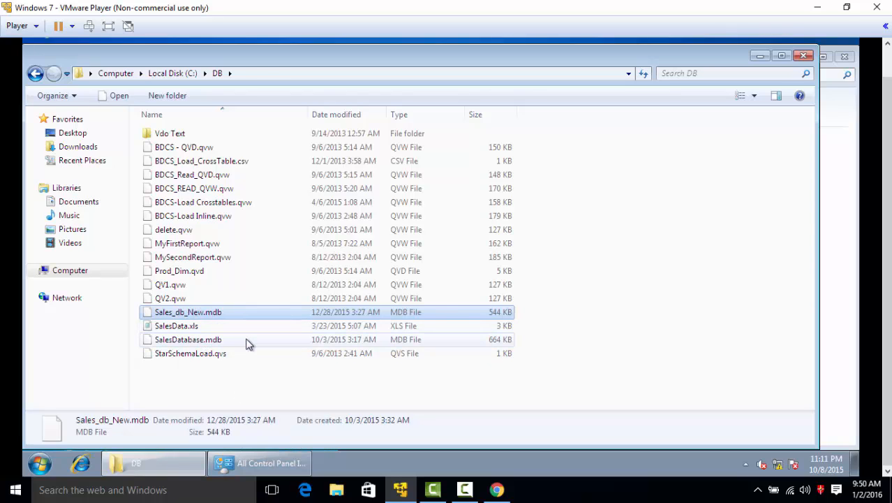
pyautogui.moveTo(332, 391)
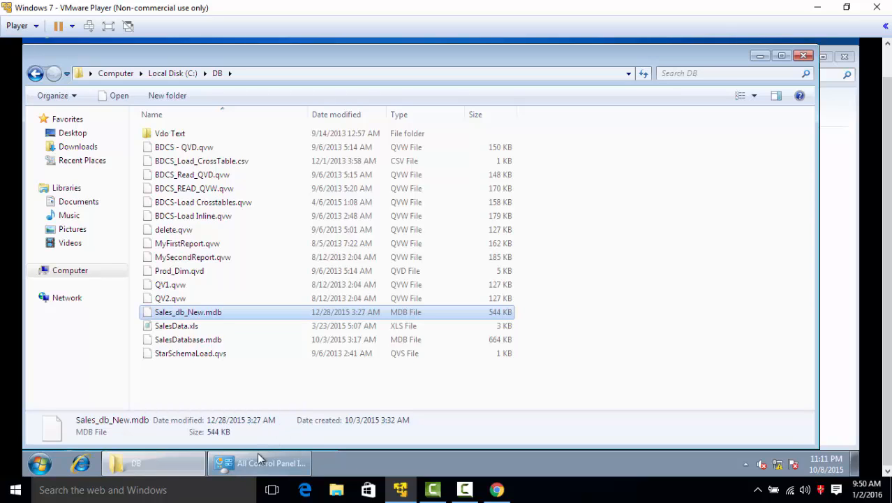
pyautogui.moveTo(255, 463)
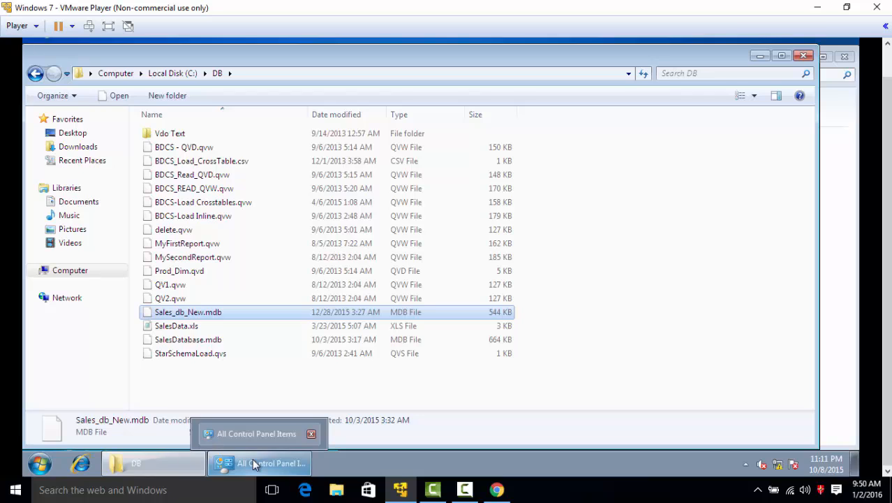
# From Administrative Tools, show the System DSN list in the ODBC Data Source Administrator
pyautogui.click(258, 463)
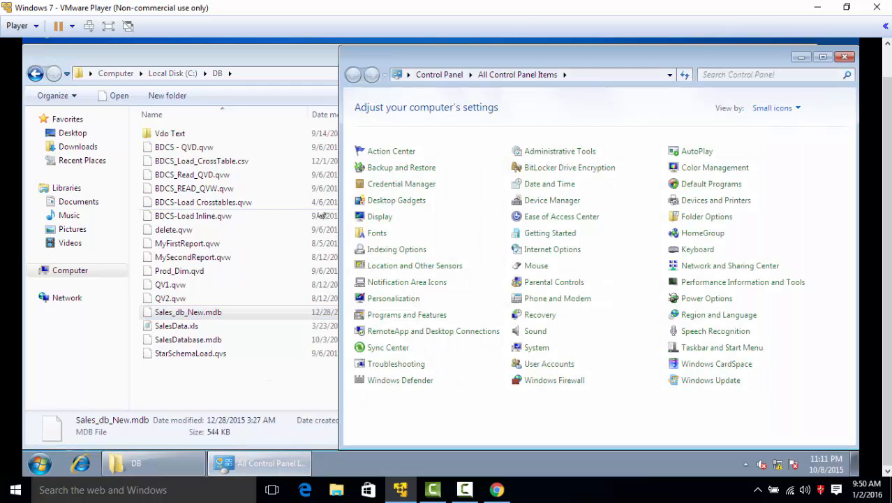
pyautogui.moveTo(249, 402)
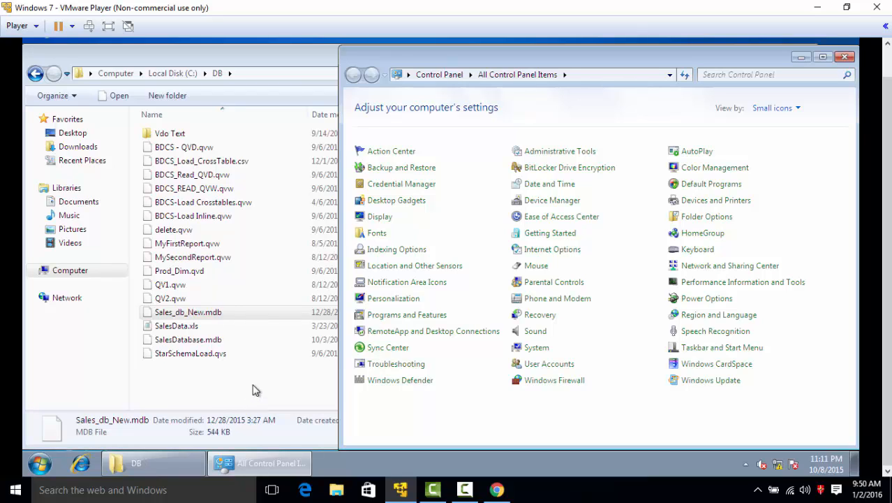
pyautogui.moveTo(822, 60)
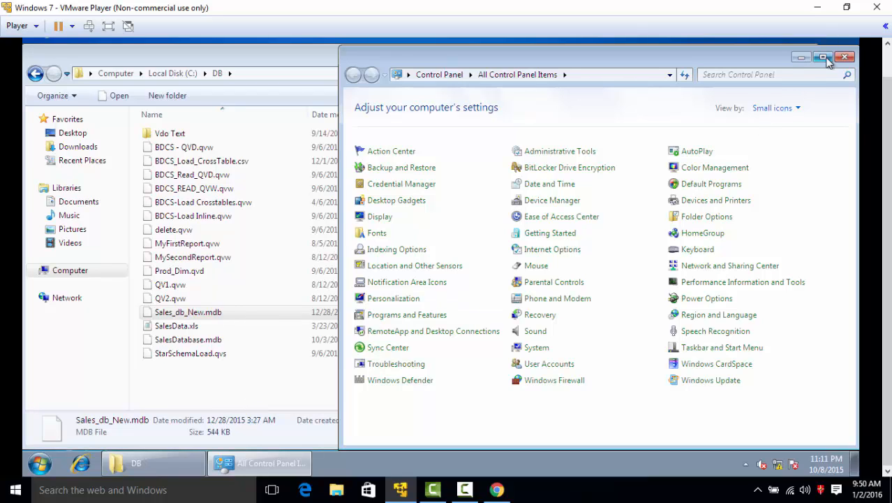
pyautogui.moveTo(340, 141)
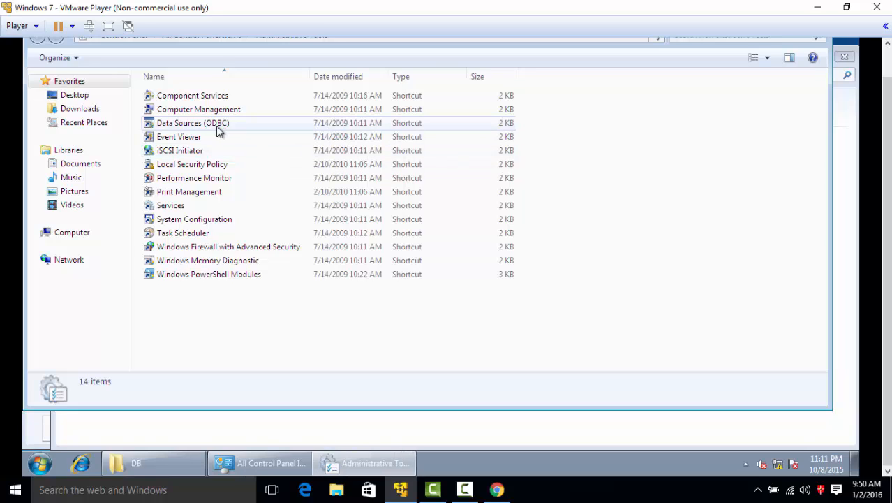
pyautogui.doubleClick(193, 123)
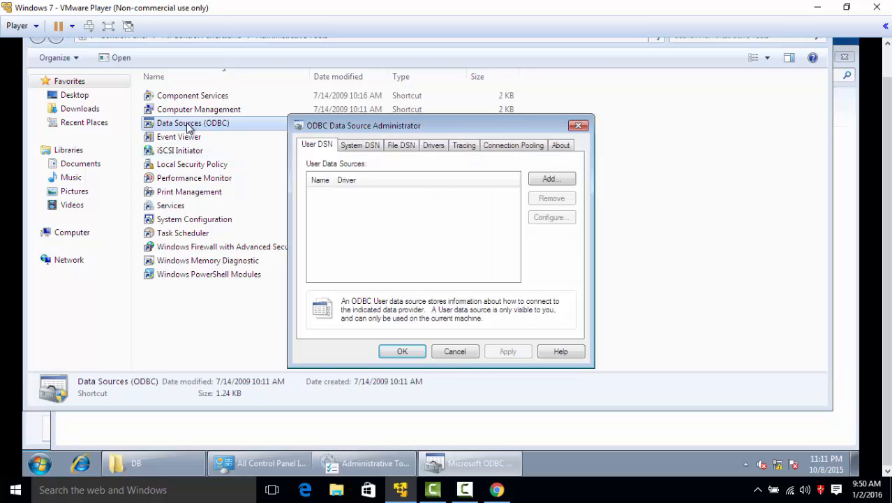
pyautogui.moveTo(342, 130)
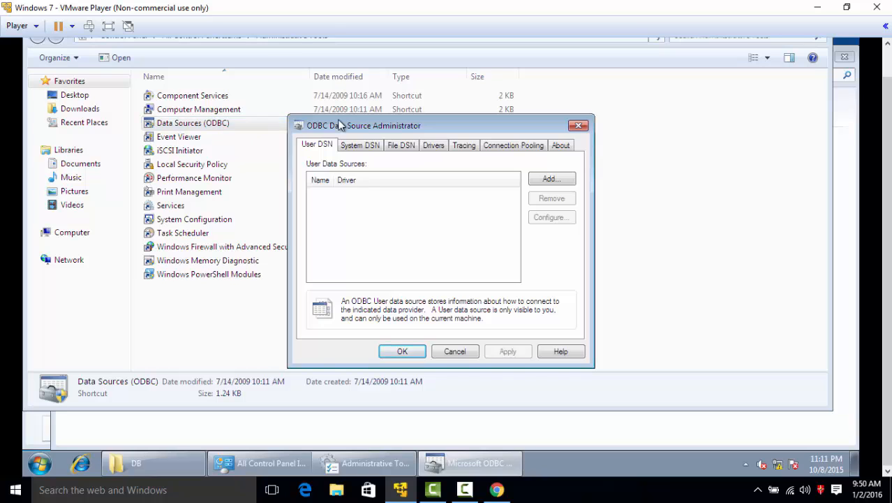
pyautogui.moveTo(363, 126); pyautogui.dragTo(454, 135)
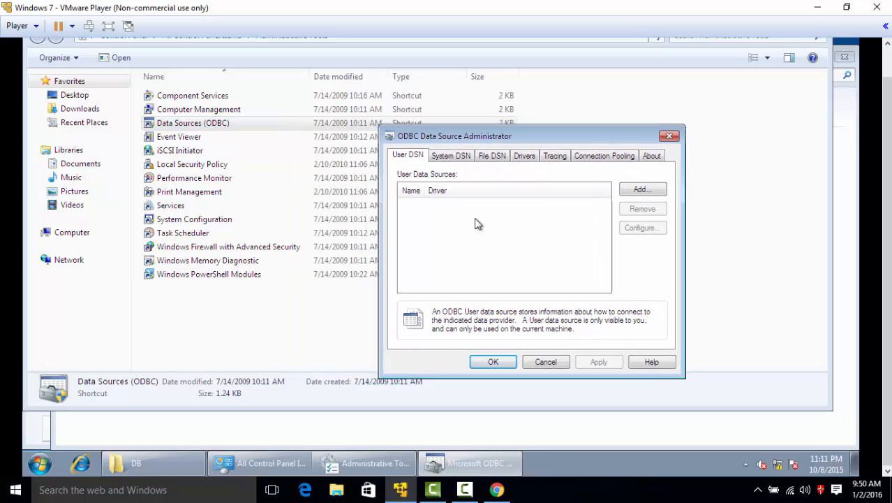
pyautogui.click(449, 155)
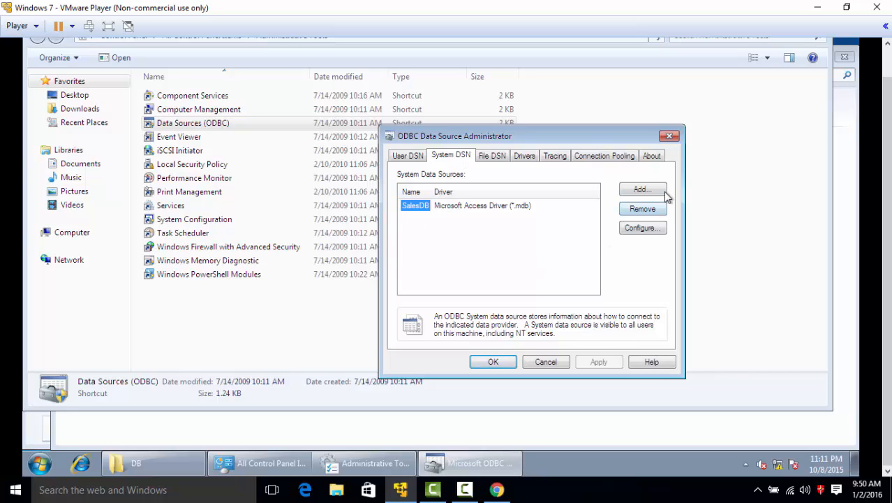
# Add a new system data source using the Microsoft Access Driver (*.mdb)
pyautogui.click(643, 190)
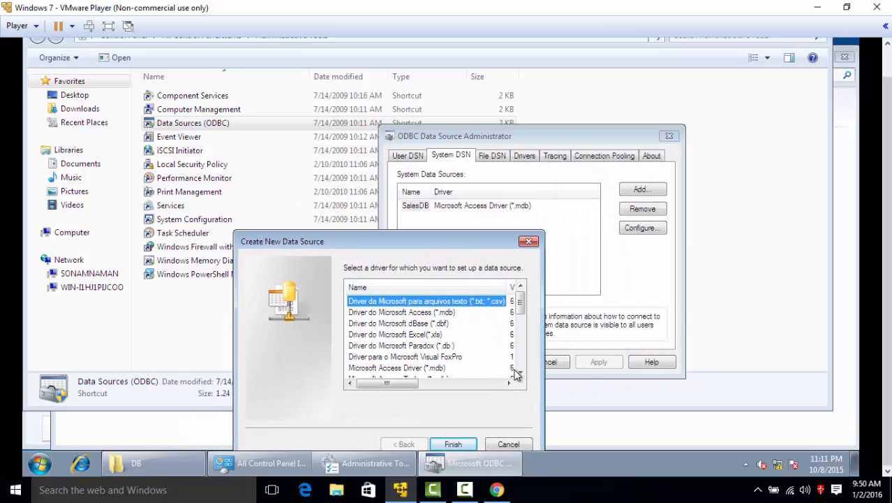
pyautogui.click(519, 371)
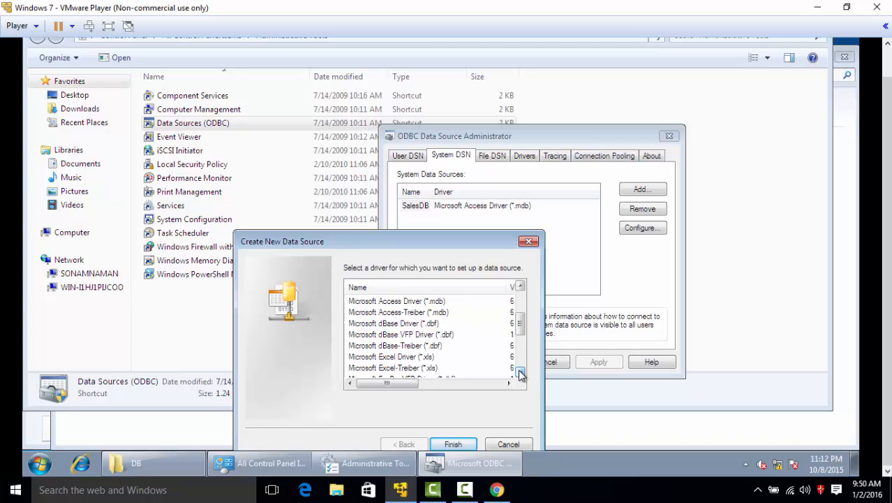
pyautogui.click(520, 373)
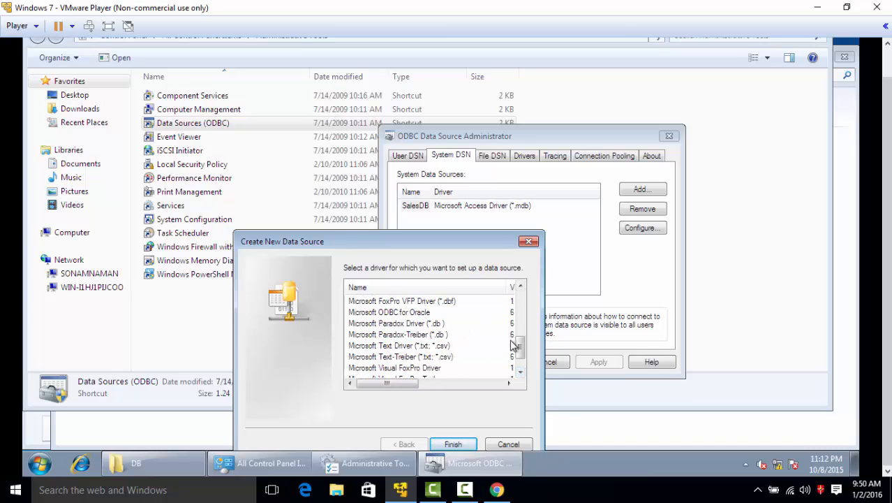
pyautogui.scroll(-3)
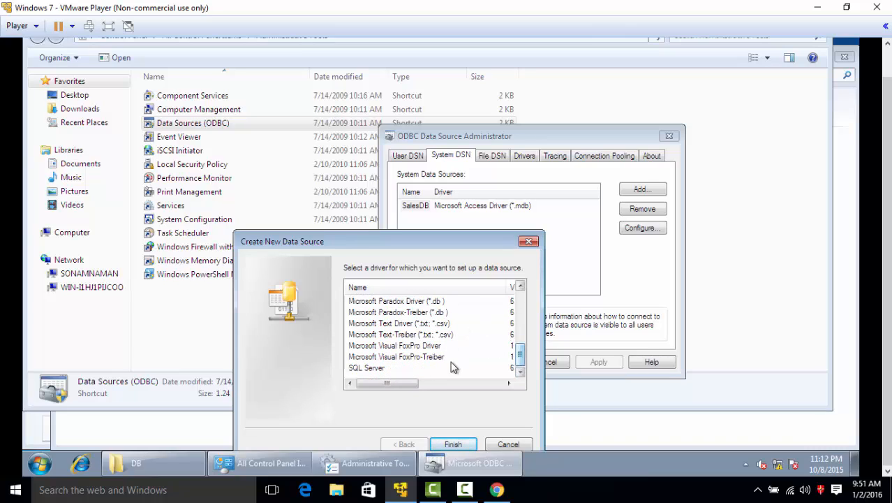
pyautogui.moveTo(530, 357)
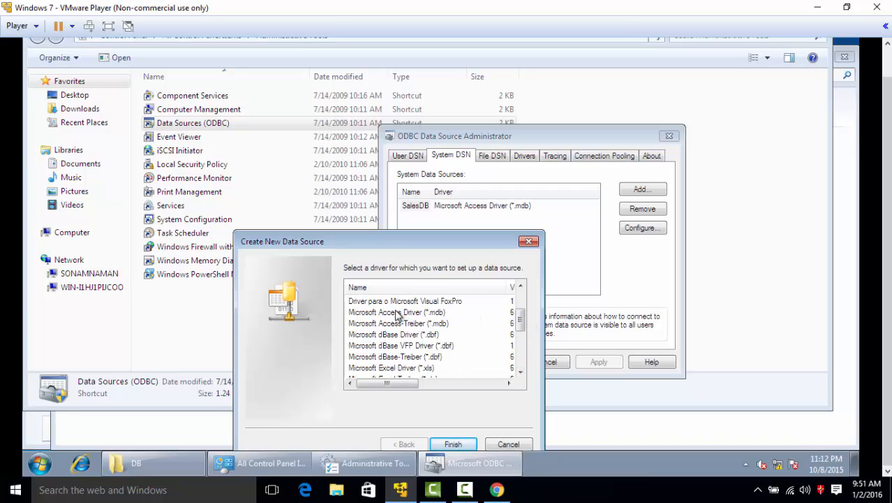
pyautogui.click(396, 311)
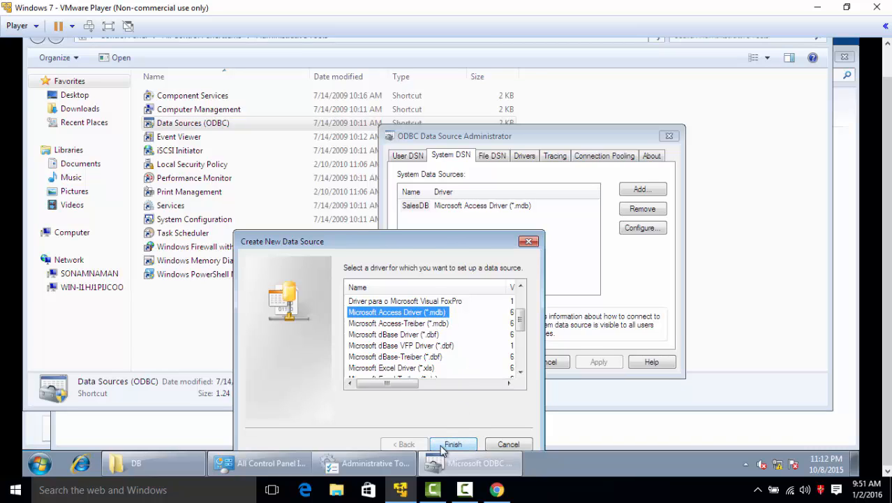
pyautogui.click(452, 444)
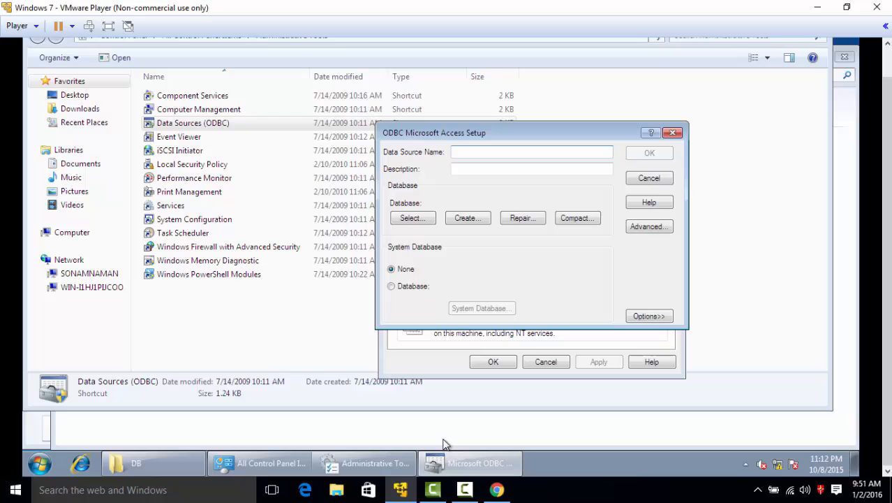
# Name the new Access data source BDCS_Sales_DB and start selecting its database file
pyautogui.click(532, 151)
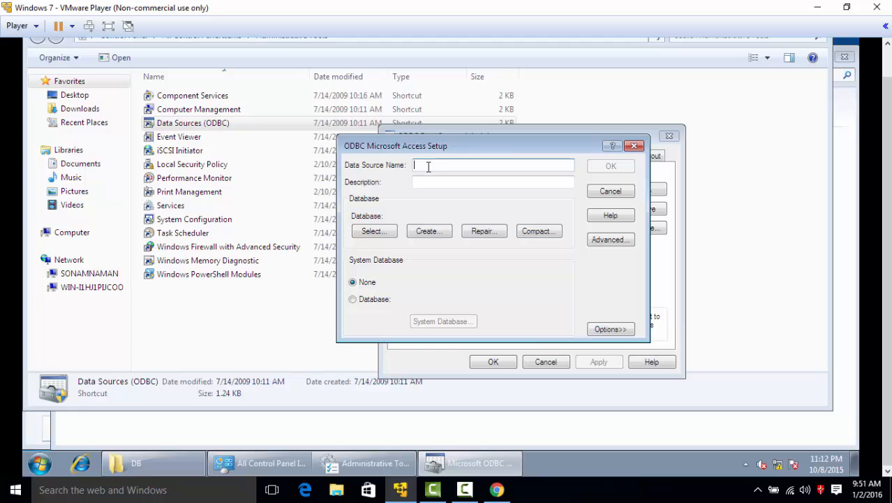
pyautogui.write('B')
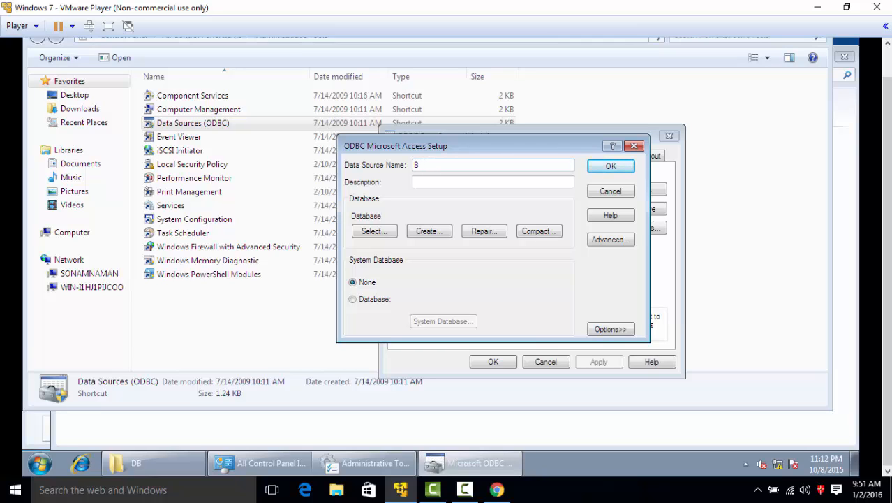
pyautogui.write('DCS Sales SB')
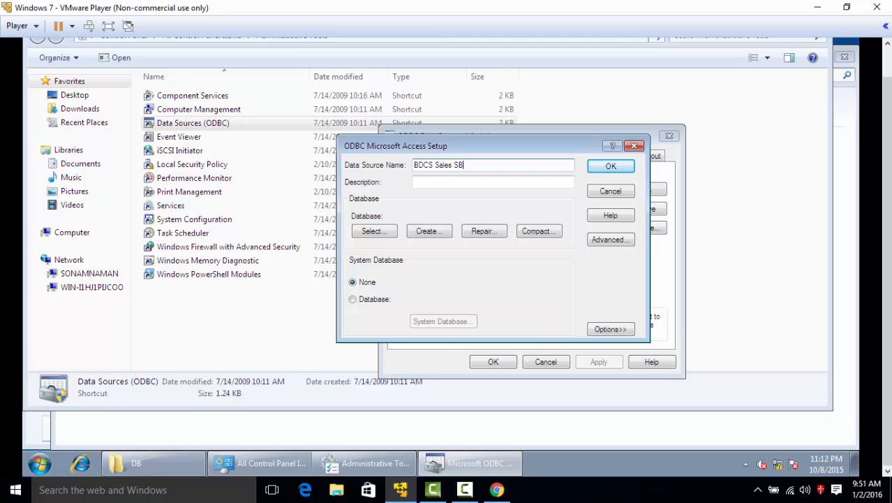
pyautogui.press('BackSpace')
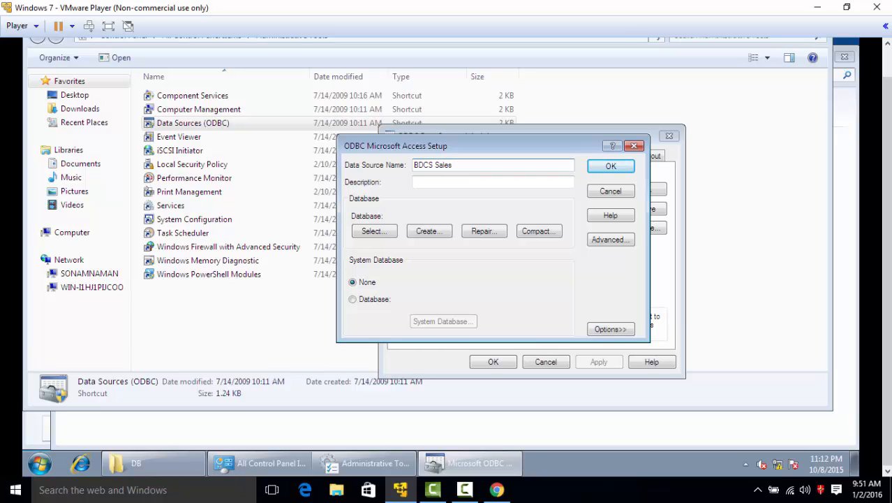
pyautogui.write('DB')
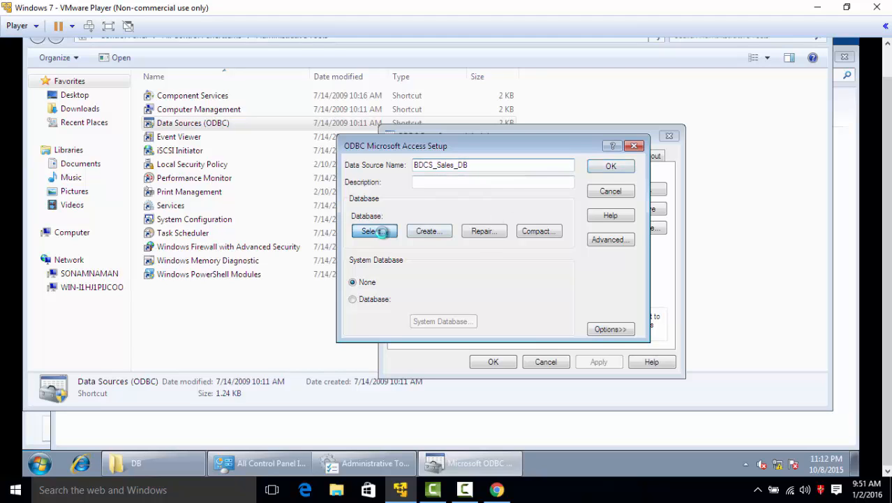
pyautogui.click(374, 230)
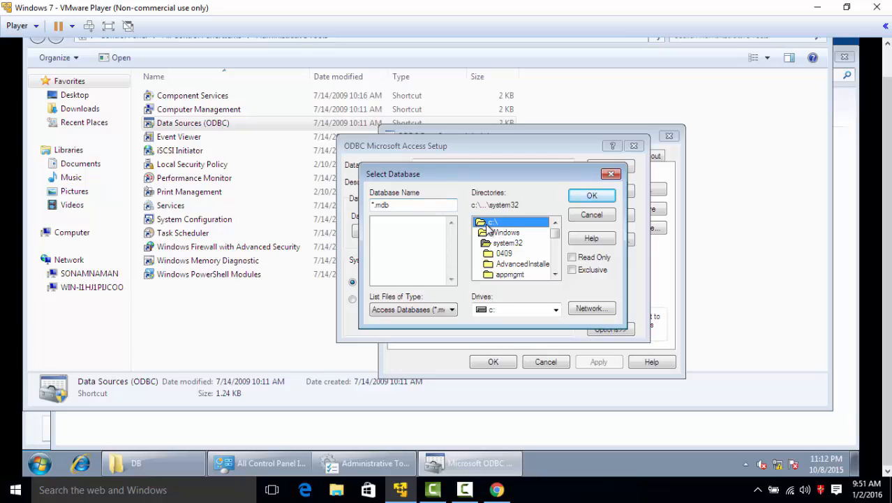
# Link BDCS_Sales_DB to C:\DB\Sales_db_New.mdb, save it and close the administrator
pyautogui.doubleClick(505, 232)
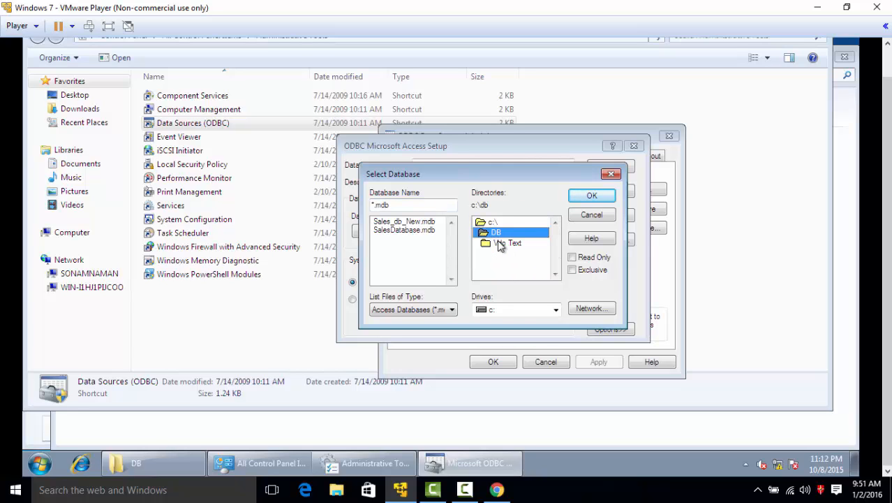
pyautogui.click(402, 220)
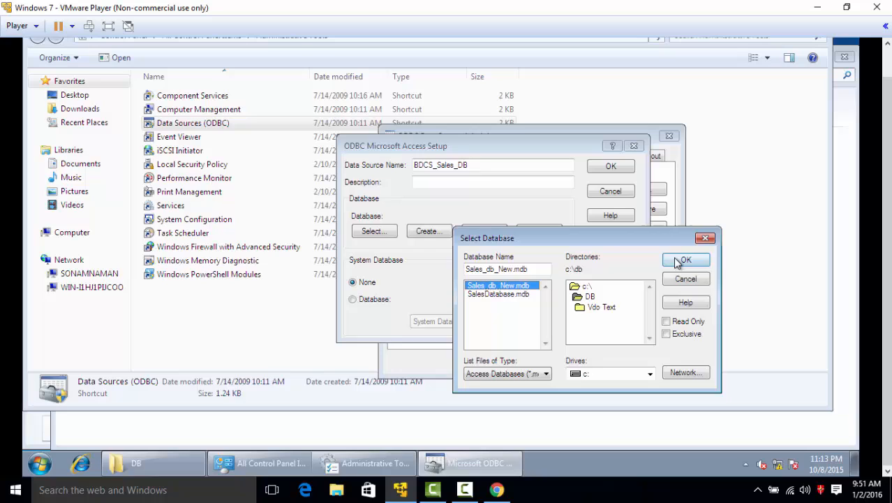
pyautogui.click(685, 259)
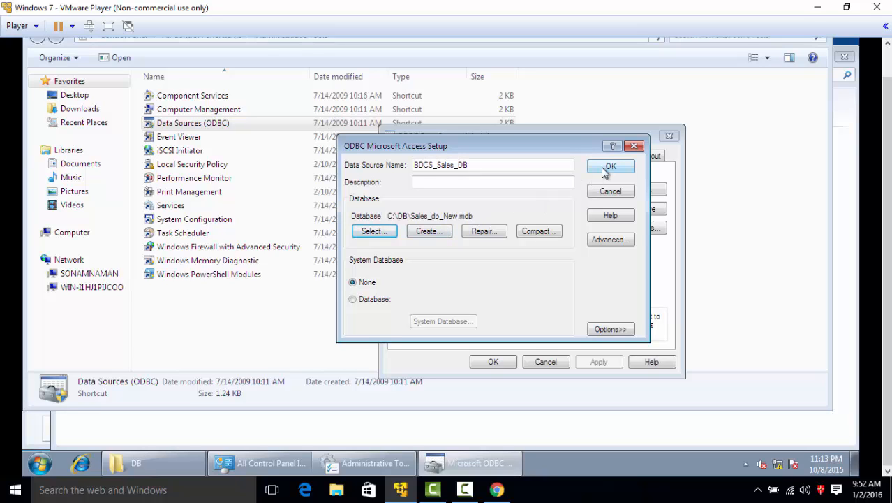
pyautogui.click(610, 166)
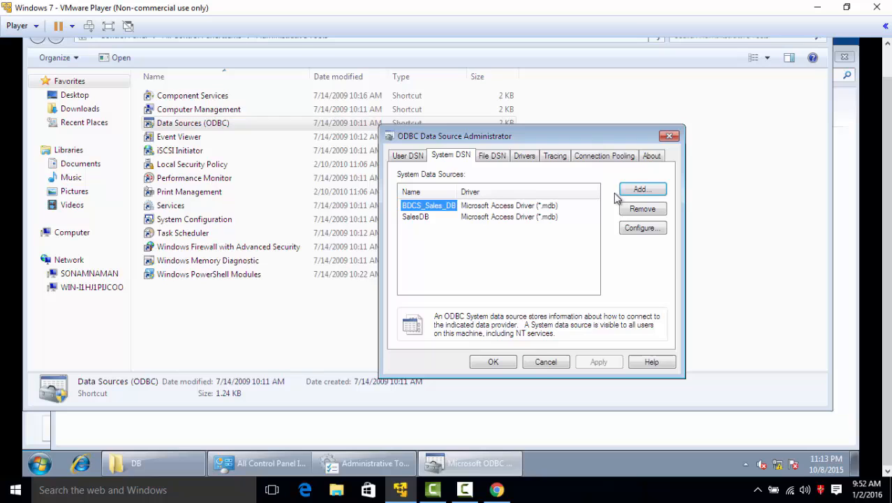
pyautogui.click(493, 361)
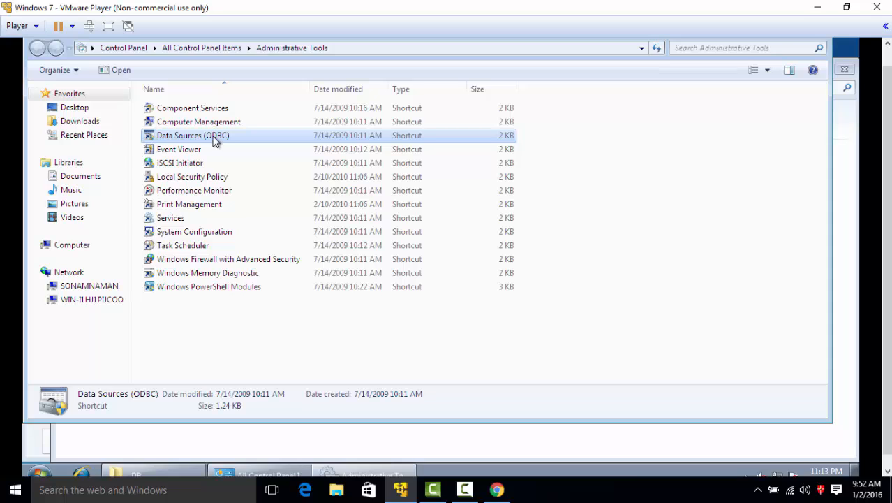
# Recheck BDCS_Sales_DB's configuration in the ODBC administrator and close it unchanged
pyautogui.doubleClick(192, 136)
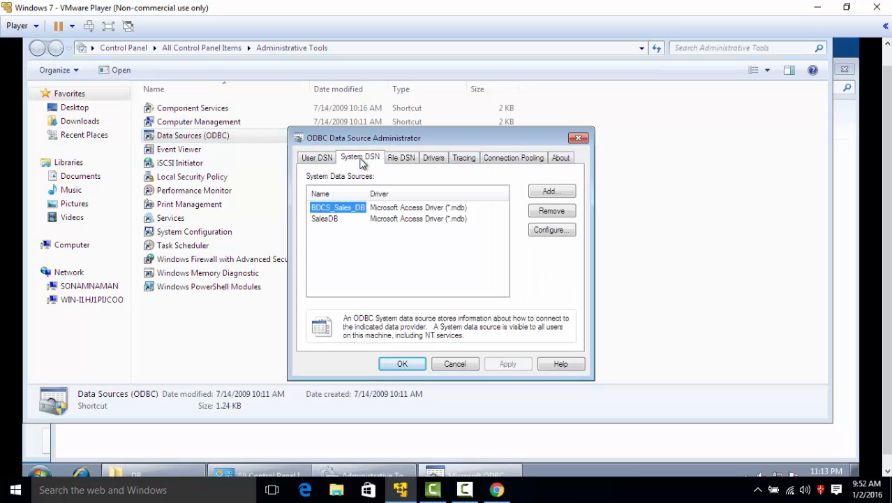
pyautogui.moveTo(342, 215)
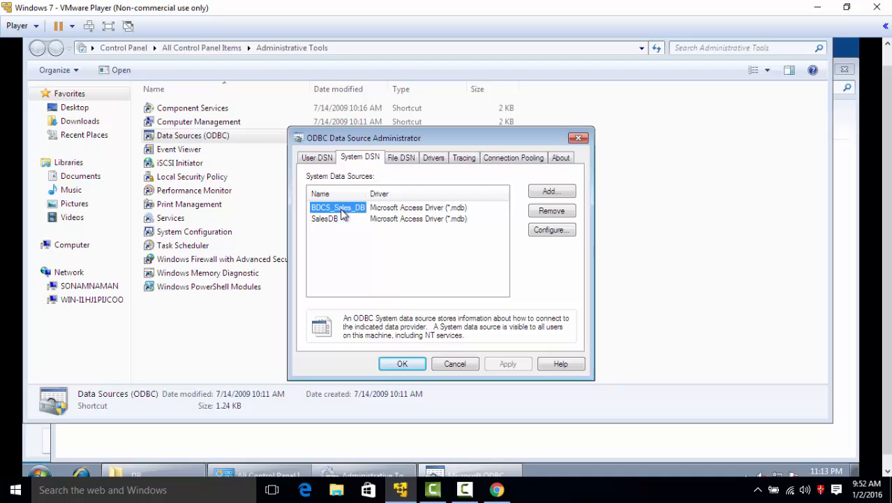
pyautogui.moveTo(551, 235)
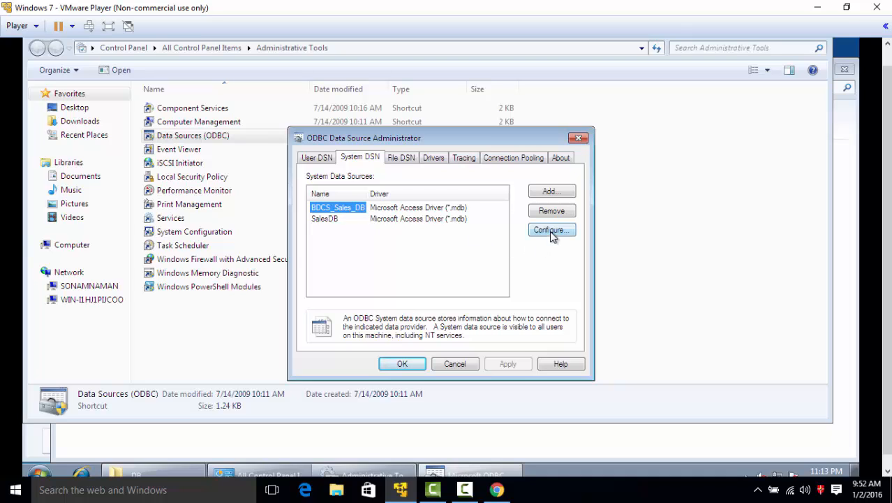
pyautogui.click(552, 229)
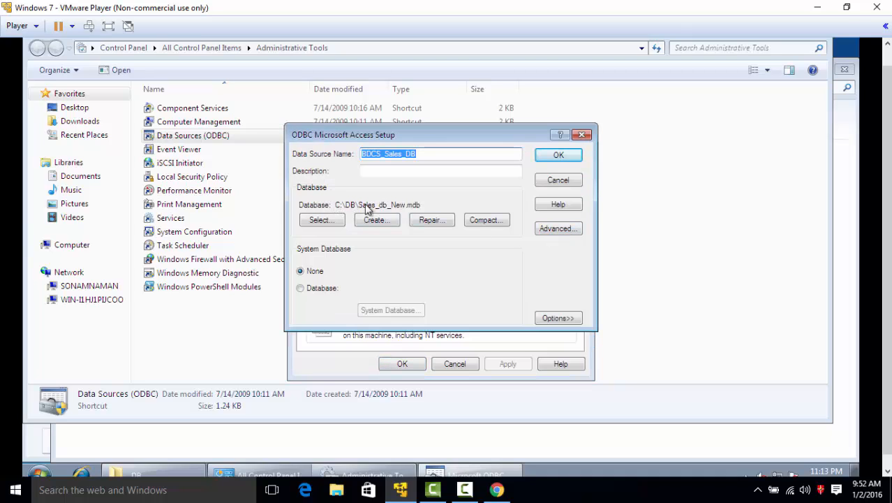
pyautogui.moveTo(426, 211)
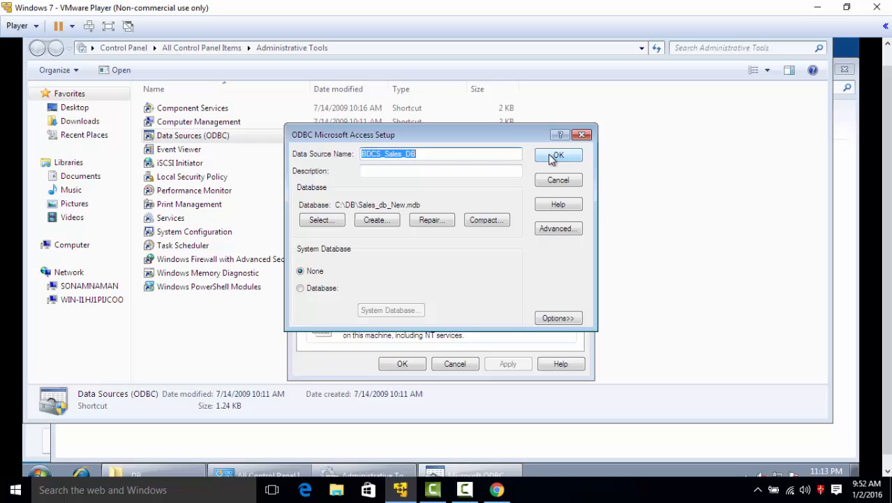
pyautogui.click(558, 154)
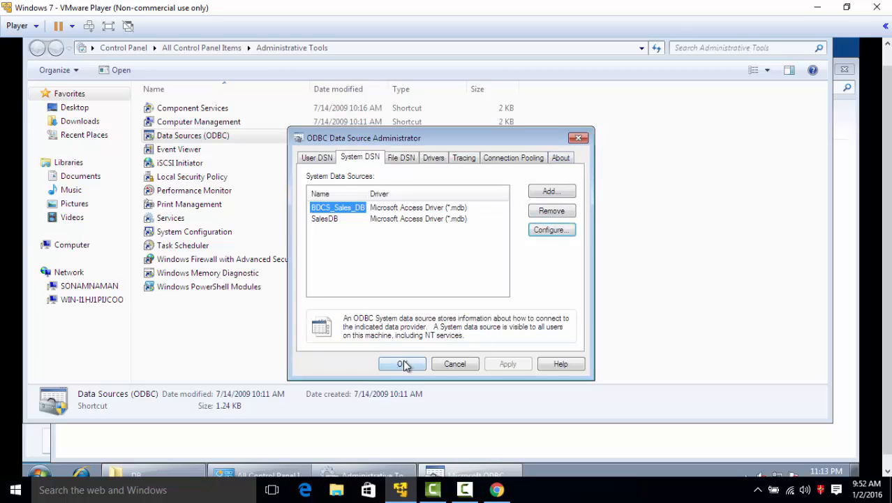
pyautogui.click(402, 363)
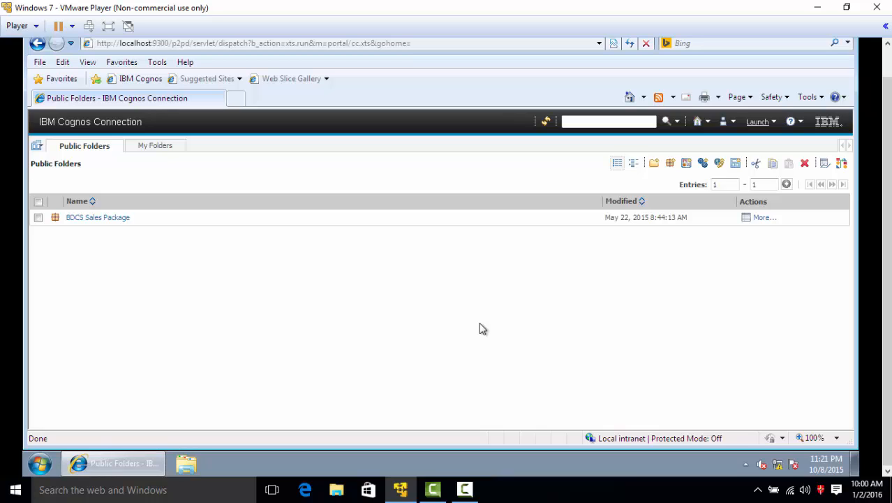
pyautogui.moveTo(546, 302)
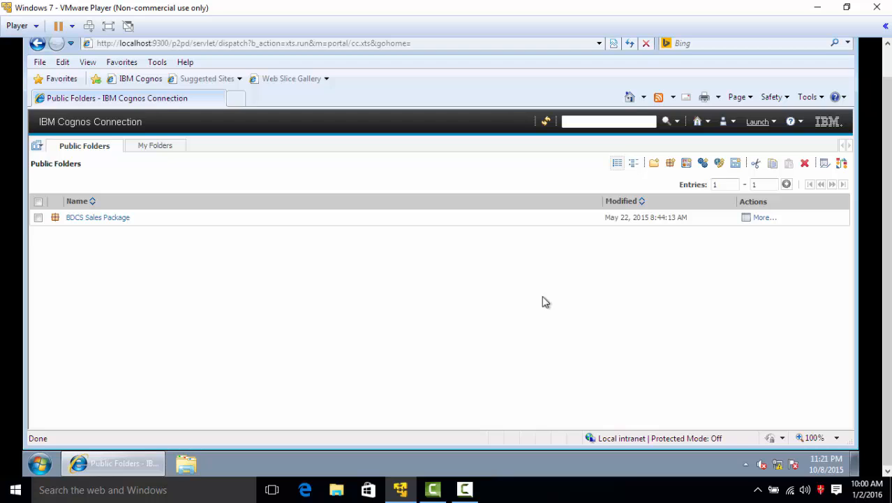
pyautogui.moveTo(582, 171)
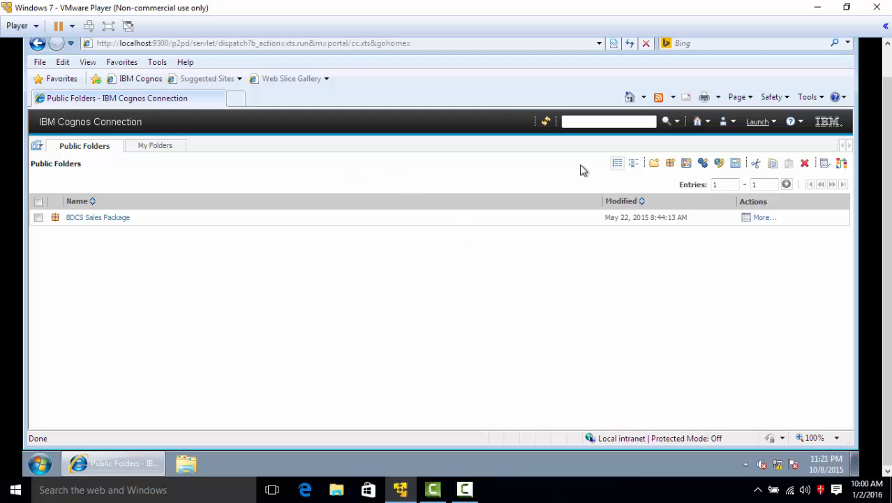
# Launch IBM Cognos Administration from Cognos Connection
pyautogui.click(771, 120)
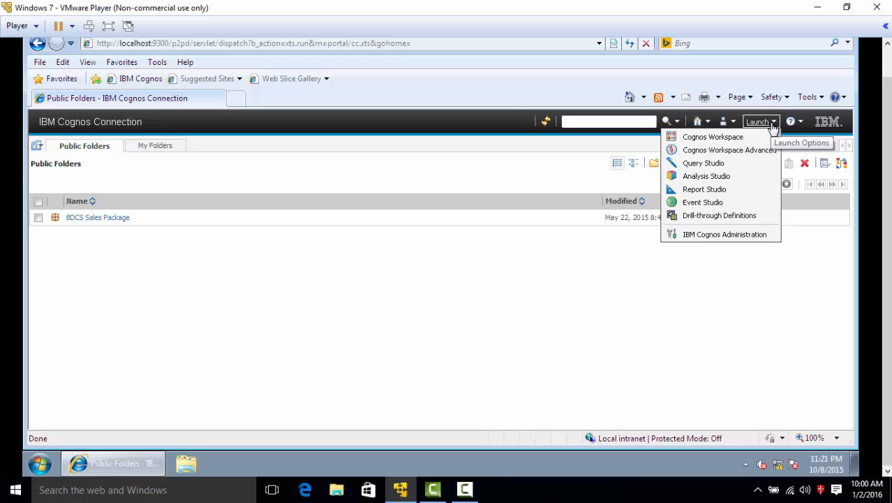
pyautogui.moveTo(760, 127)
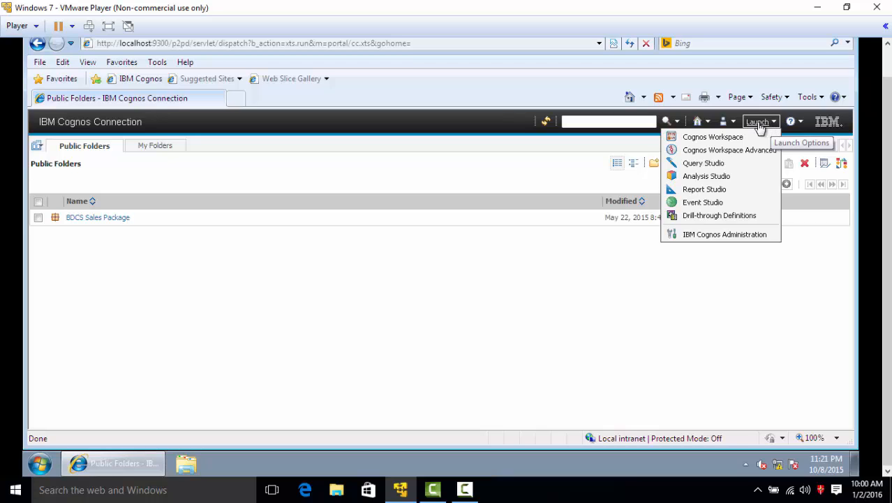
pyautogui.moveTo(723, 234)
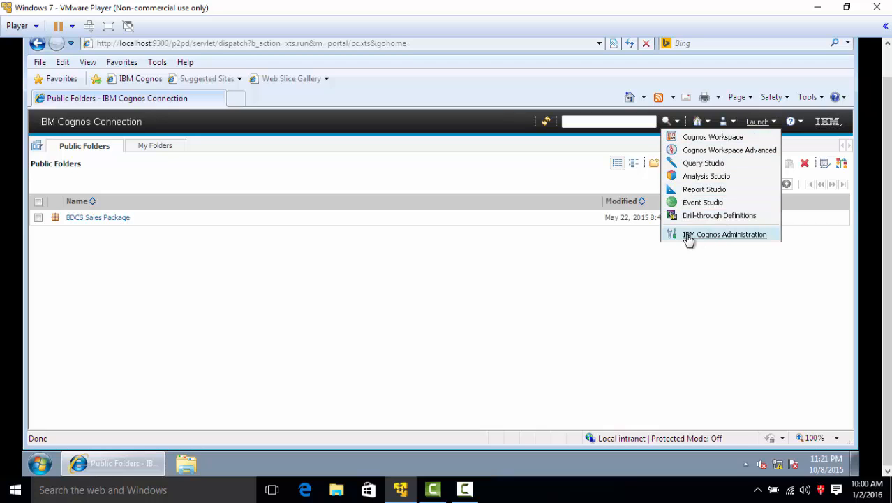
pyautogui.moveTo(704, 239)
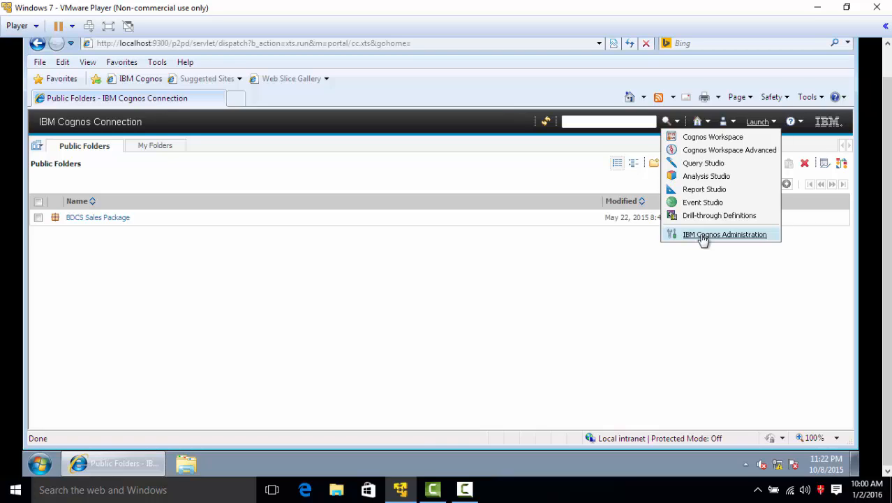
pyautogui.click(725, 234)
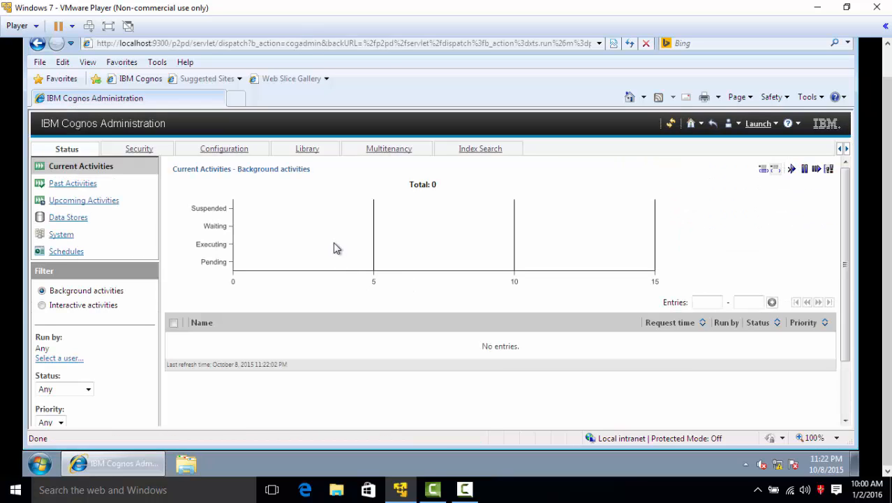
pyautogui.moveTo(114, 122)
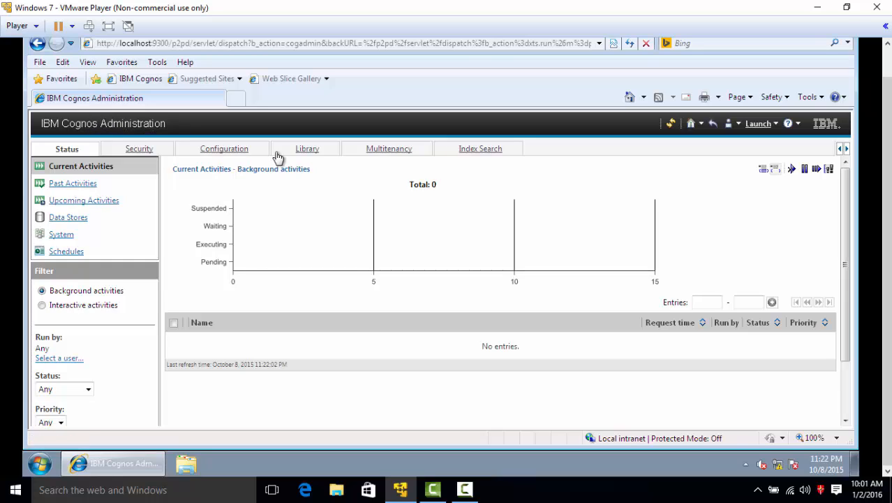
pyautogui.moveTo(240, 151)
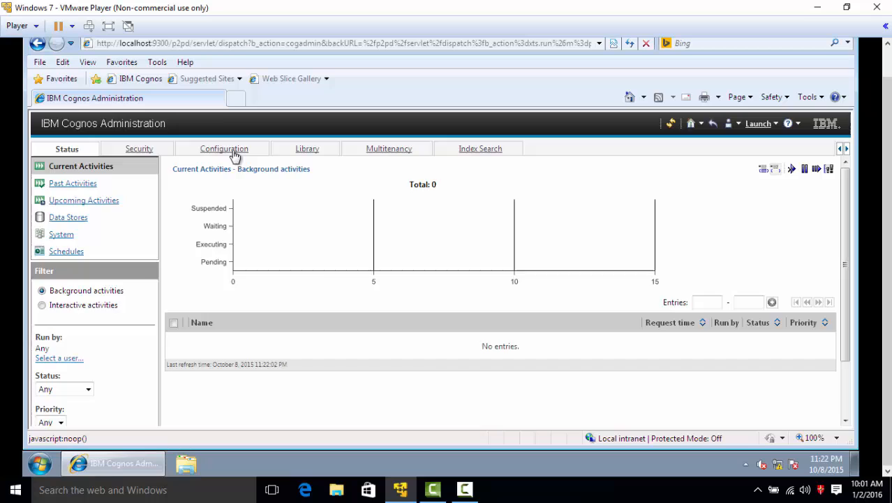
# List the data source connections and start the New Data Source wizard
pyautogui.click(222, 148)
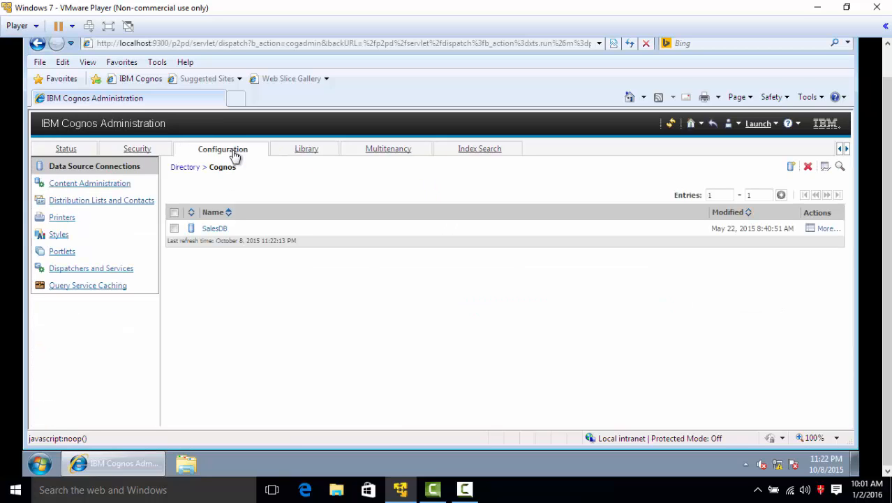
pyautogui.moveTo(73, 171)
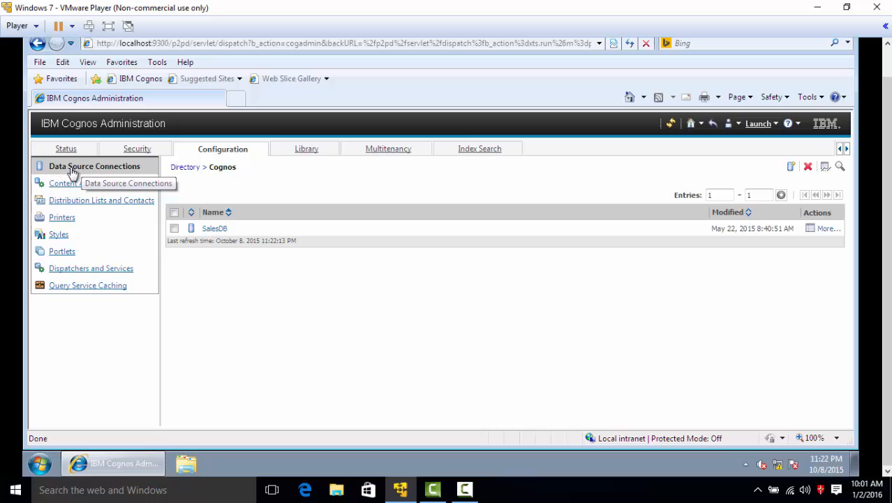
pyautogui.moveTo(114, 171)
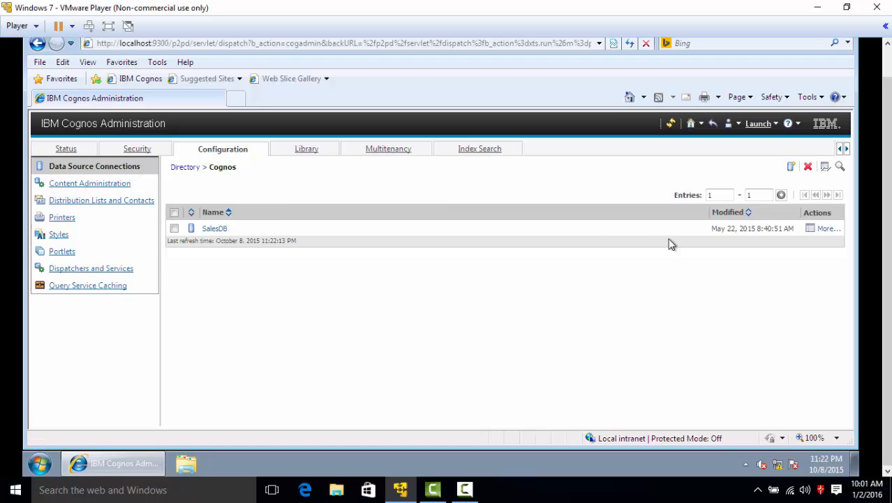
pyautogui.moveTo(790, 166)
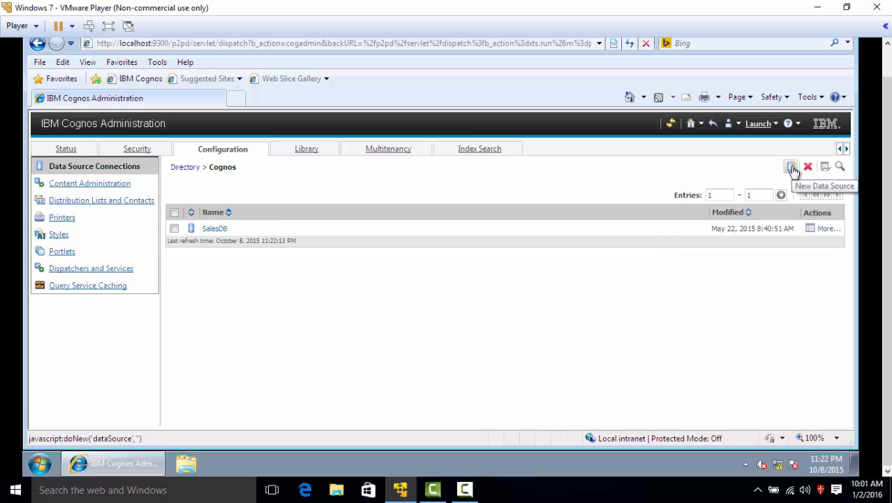
pyautogui.click(792, 168)
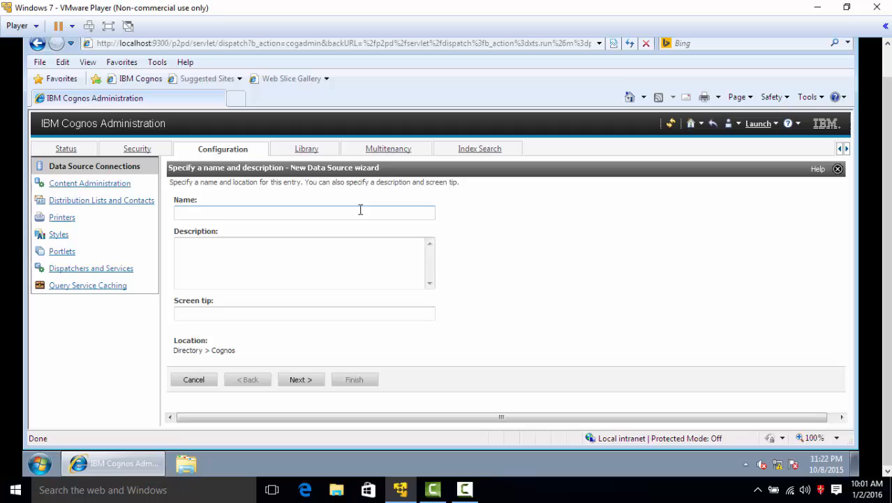
# Name the new Cognos data source BDCS Sales New Database
pyautogui.click(303, 212)
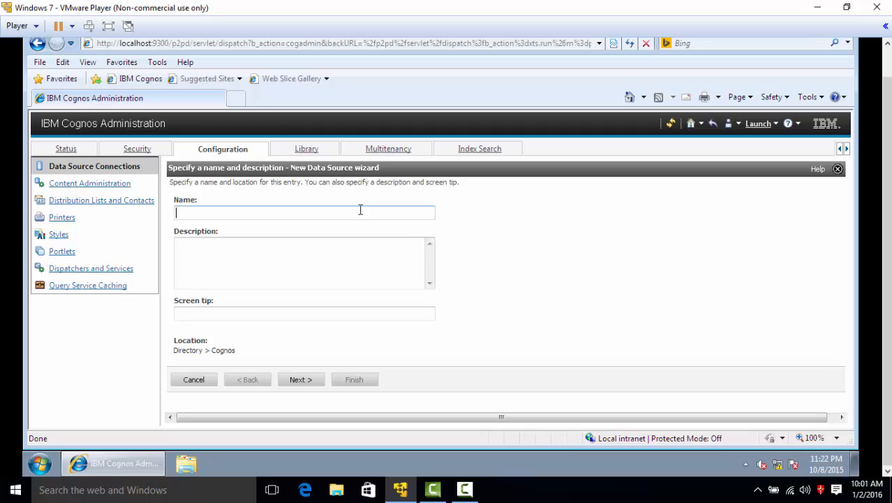
pyautogui.write('B')
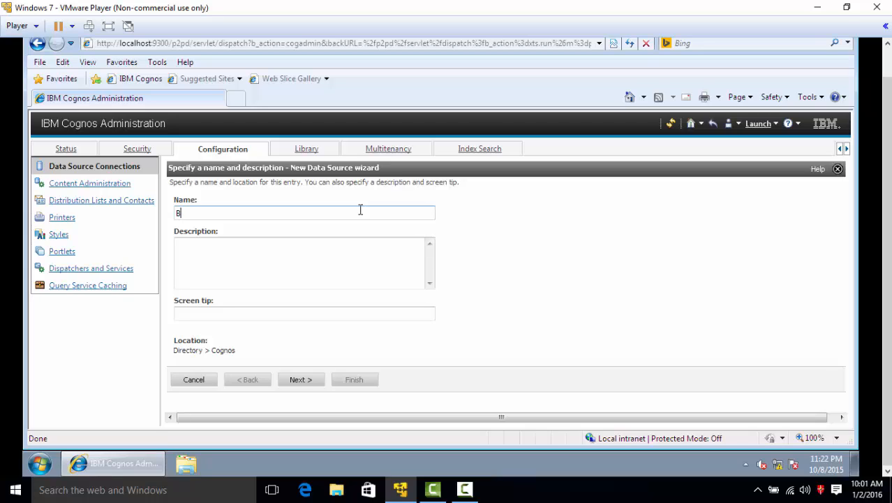
pyautogui.write('DCS SA')
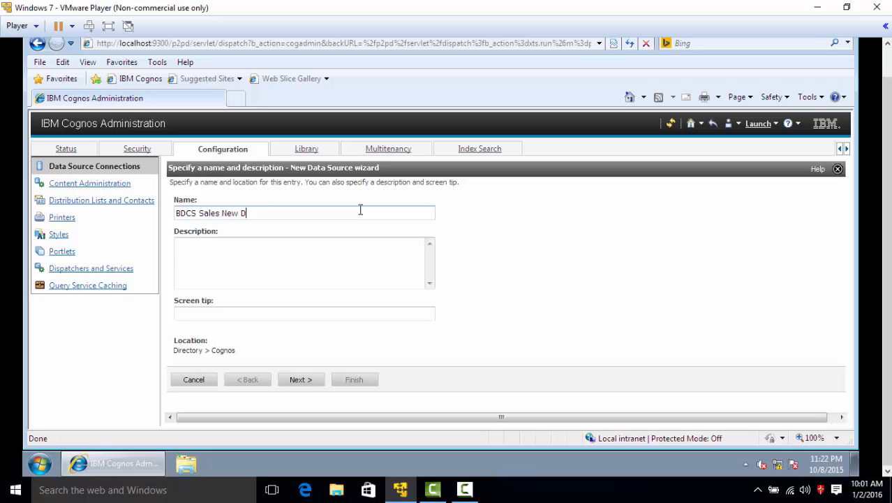
pyautogui.write('at')
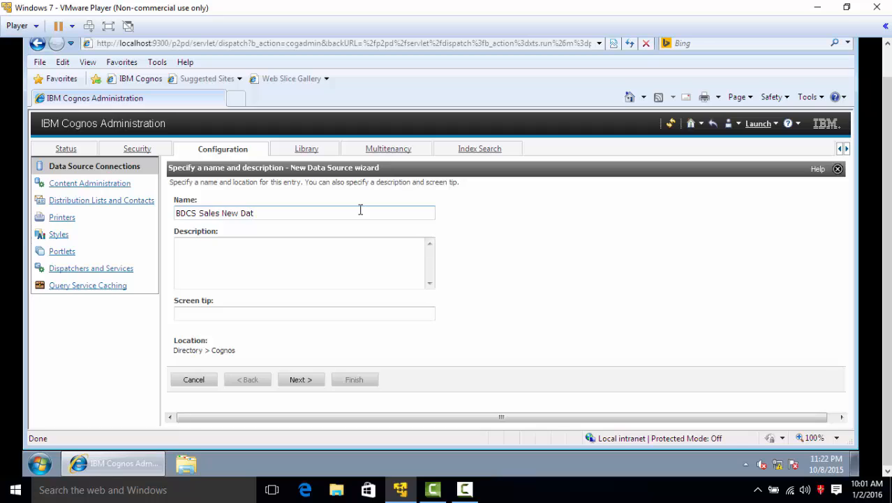
pyautogui.write('b')
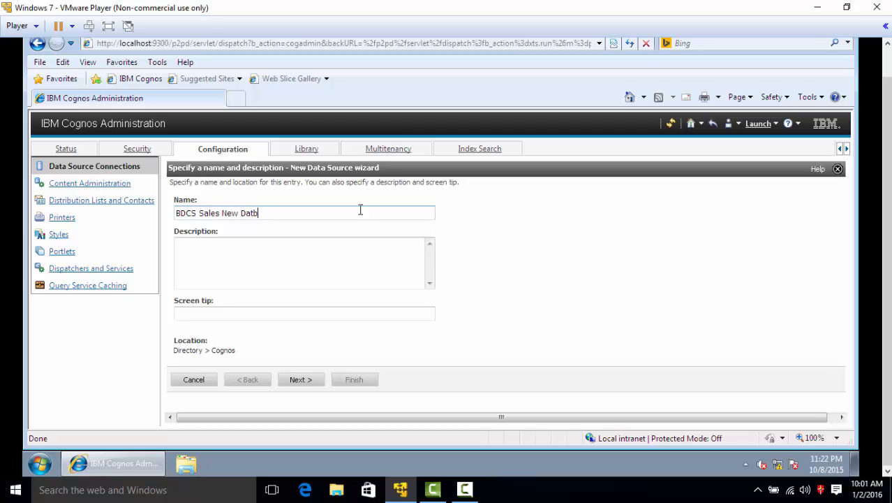
pyautogui.write('ase')
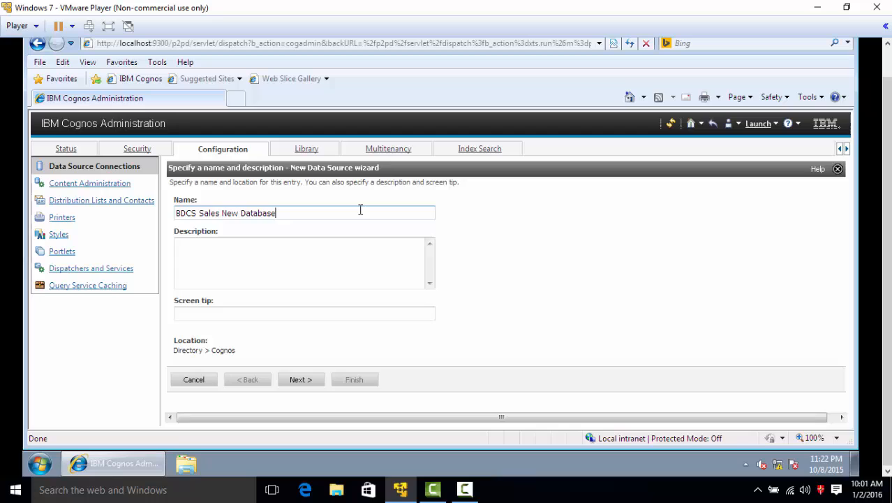
pyautogui.moveTo(354, 240)
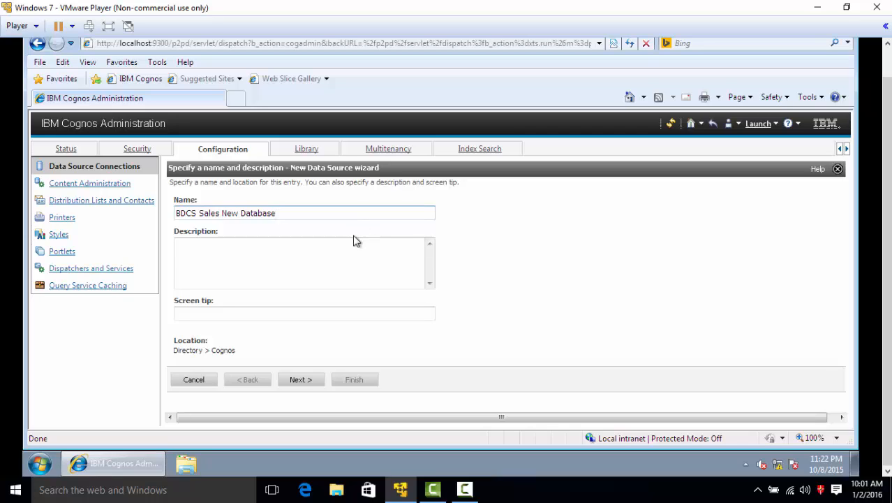
pyautogui.moveTo(335, 367)
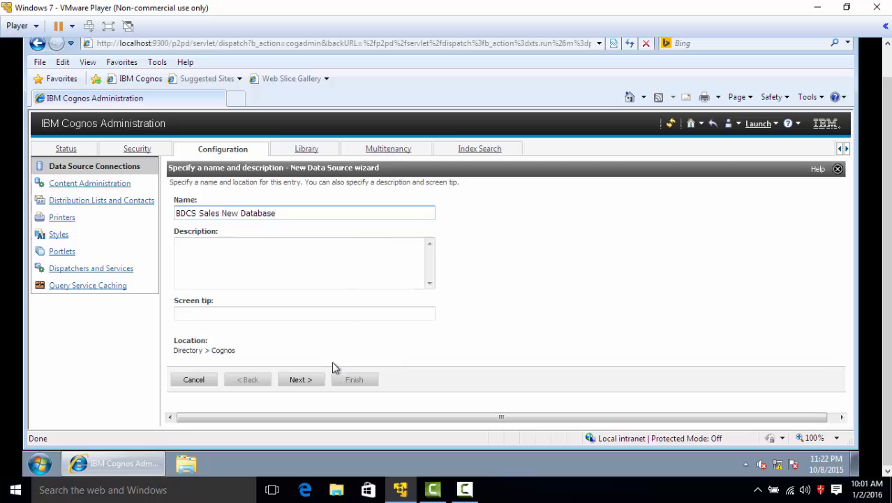
pyautogui.click(299, 380)
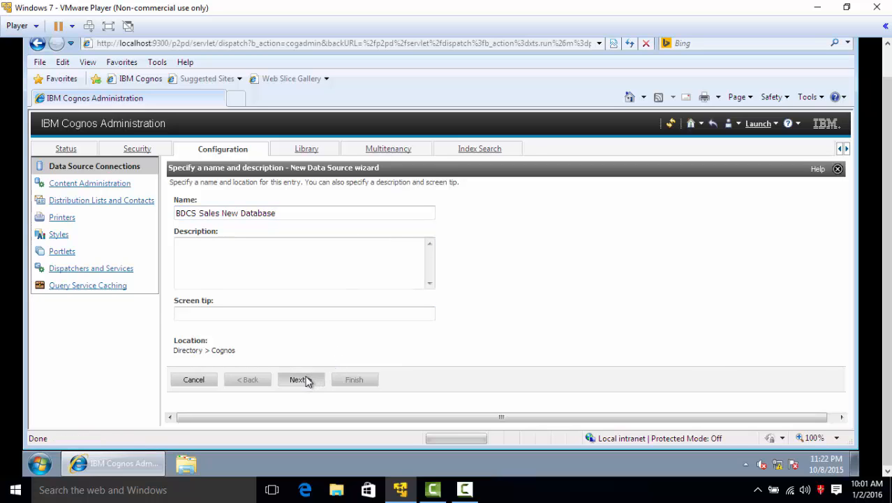
# Advance to the connection step and browse the type list for ODBC
pyautogui.click(298, 379)
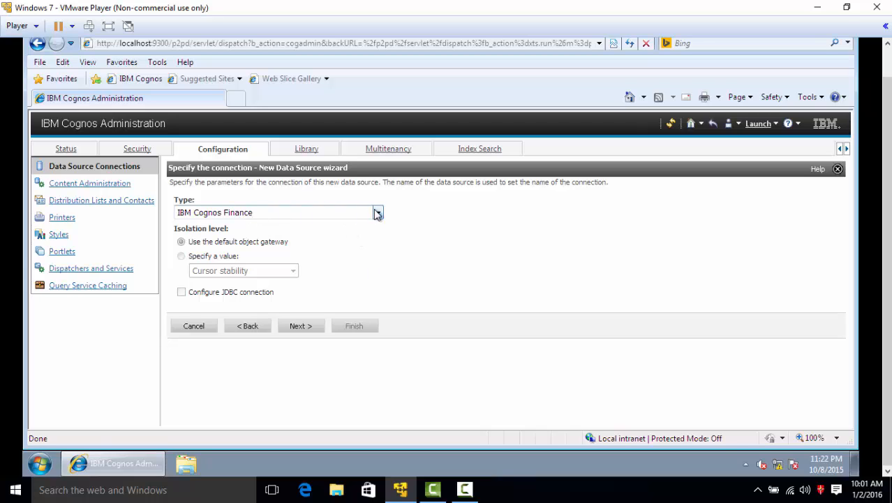
pyautogui.moveTo(379, 215)
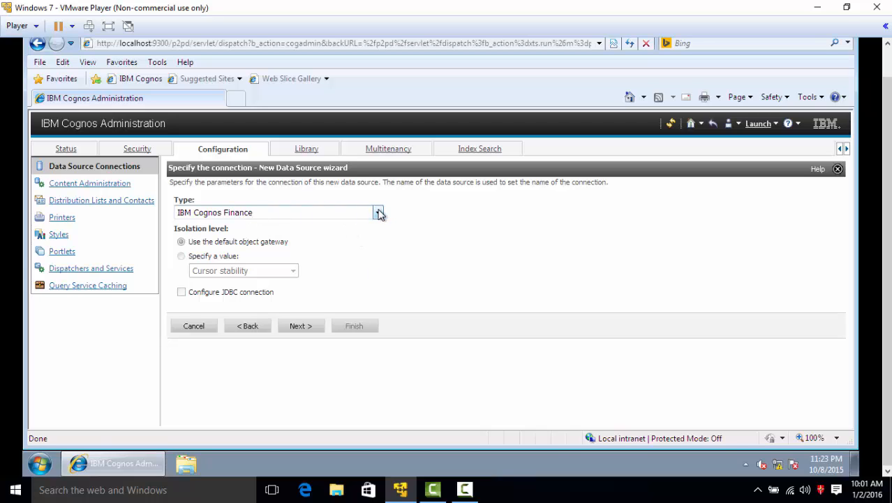
pyautogui.click(379, 212)
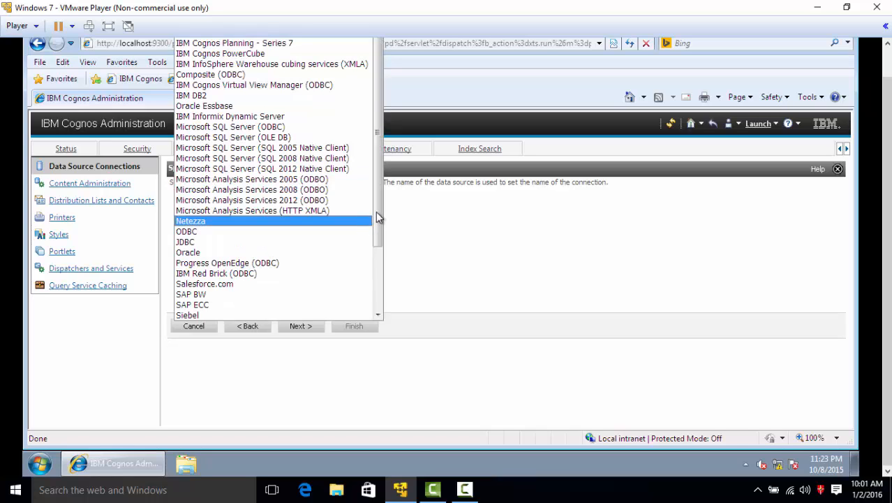
pyautogui.scroll(-3)
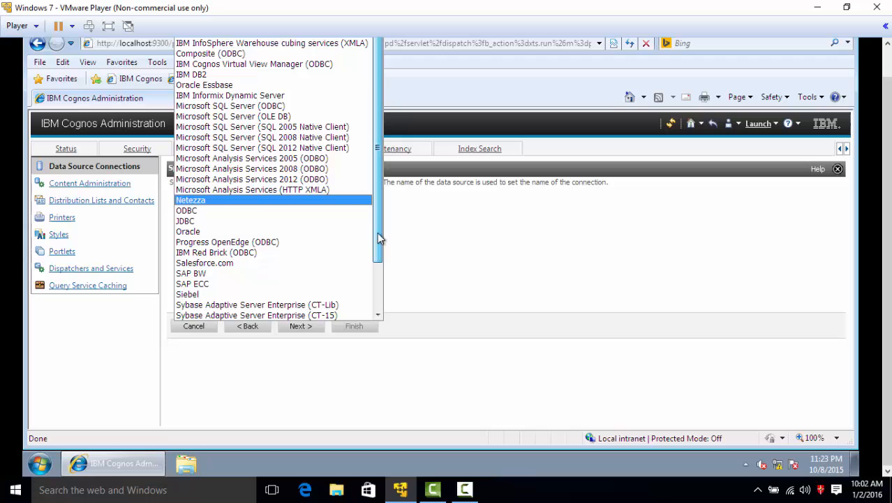
pyautogui.scroll(-3)
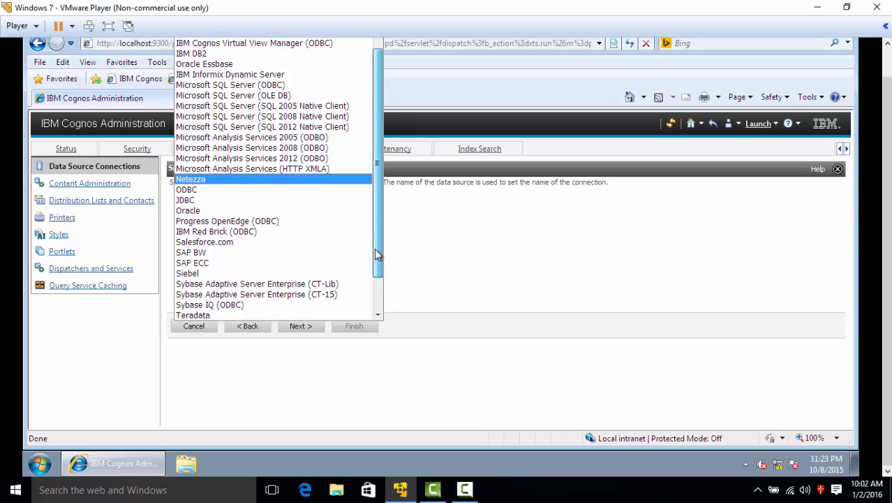
pyautogui.scroll(-3)
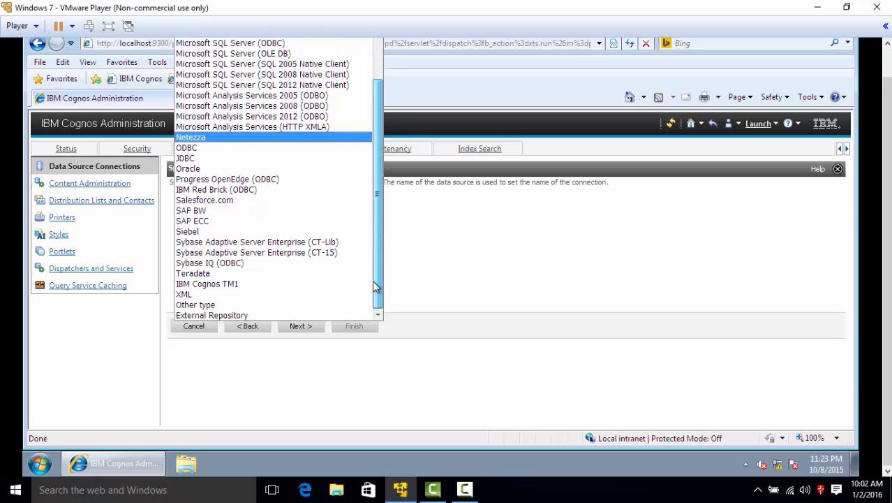
pyautogui.scroll(3)
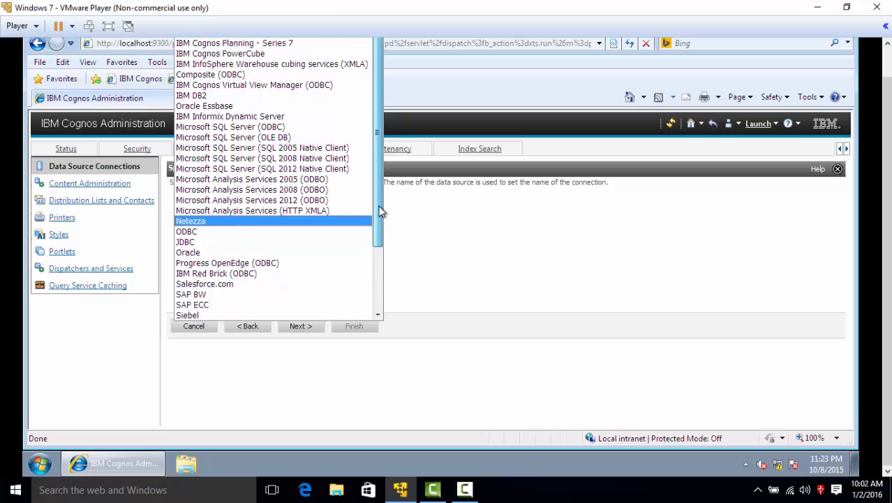
pyautogui.moveTo(378, 203)
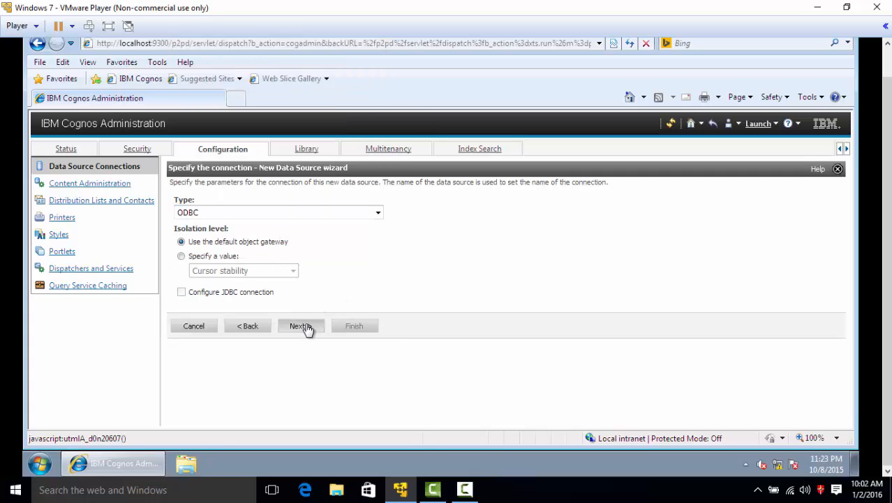
# Set the ODBC data source to BDCS_Sales_DB in the connection string step
pyautogui.click(302, 326)
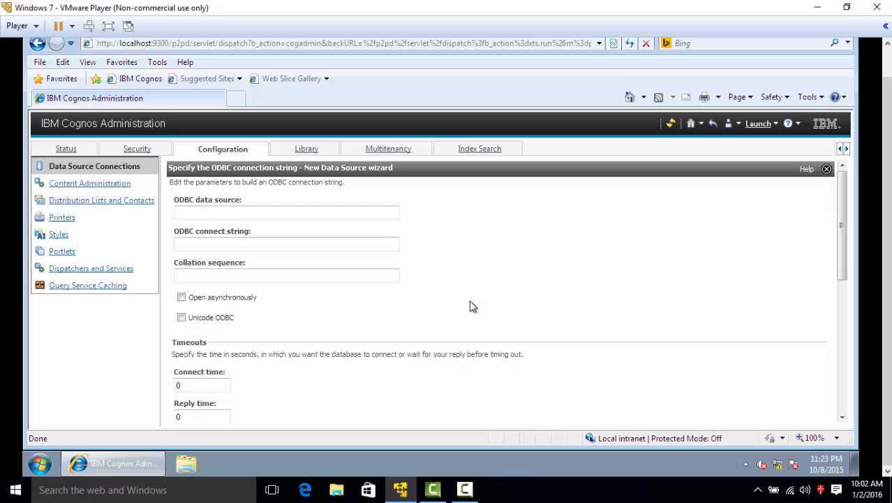
pyautogui.click(287, 213)
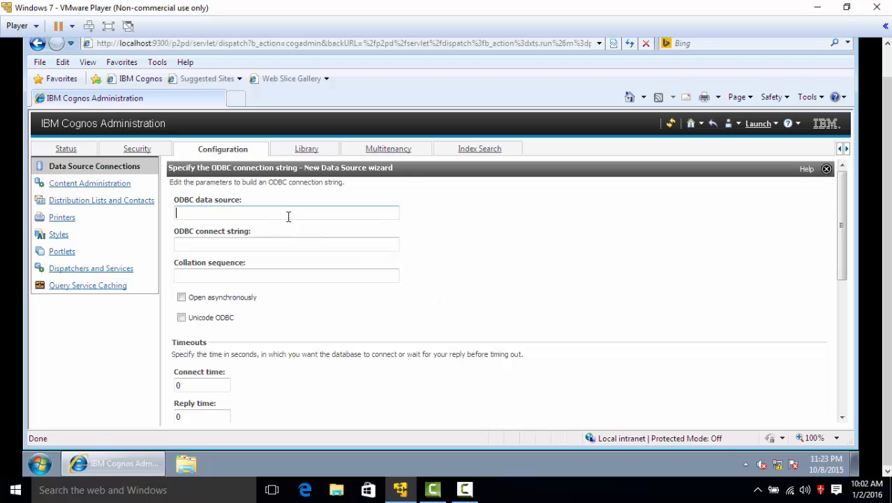
pyautogui.moveTo(491, 316)
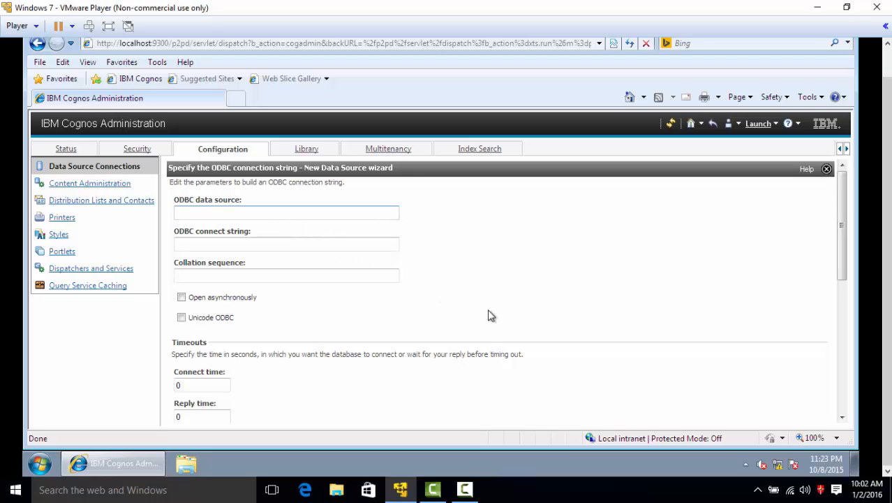
pyautogui.moveTo(391, 312)
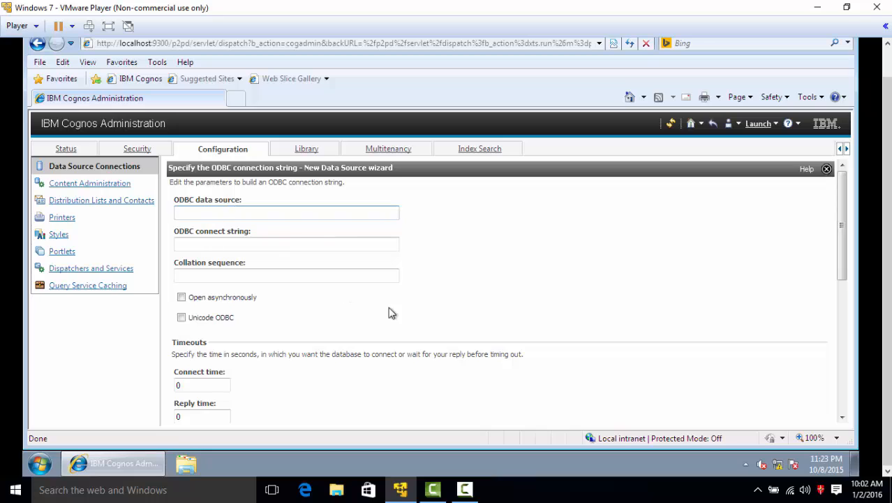
pyautogui.click(286, 212)
pyautogui.write('BDCS_Sales_DB')
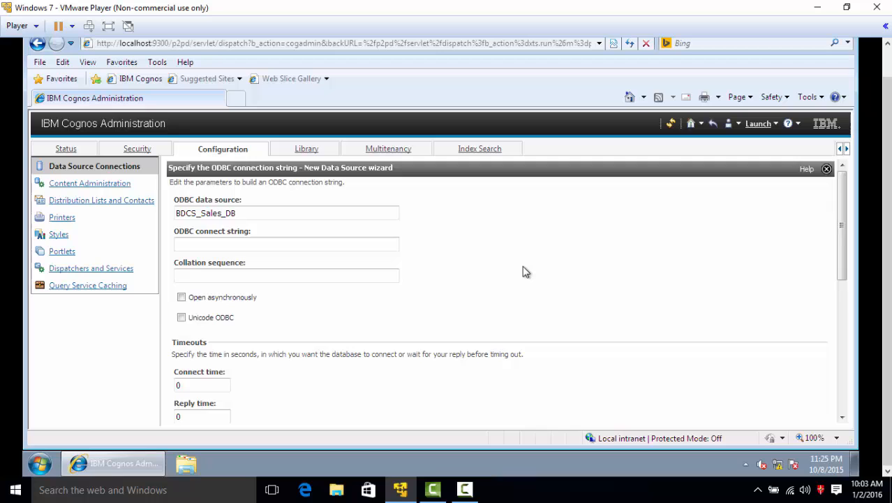
# Set the BDCS_Sales_DB ODBC signon to No authentication and reach the Testing section
pyautogui.scroll(-3)
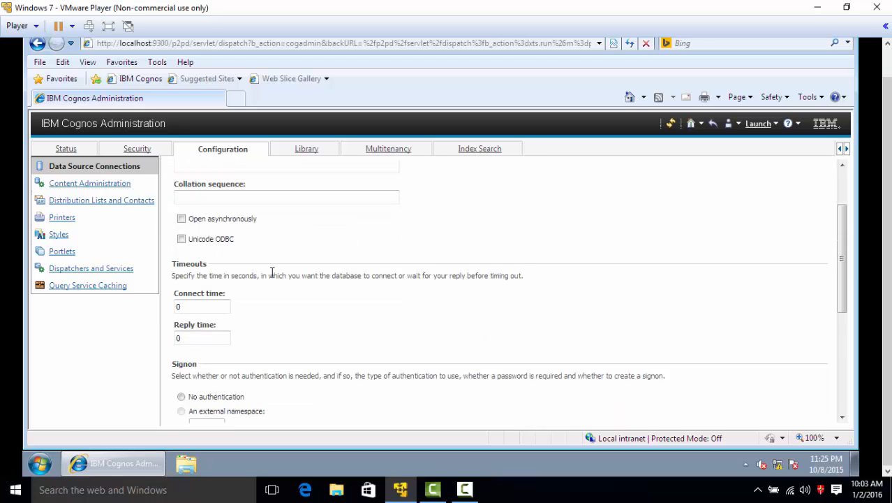
pyautogui.scroll(-3)
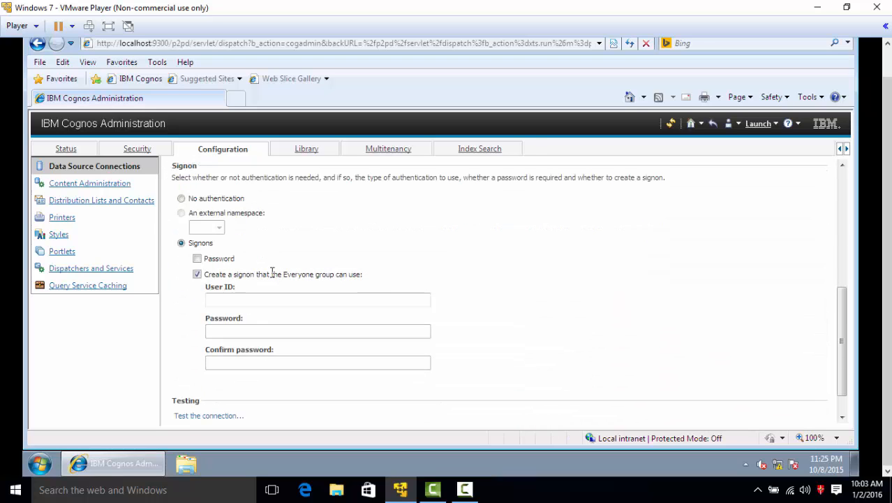
pyautogui.moveTo(240, 249)
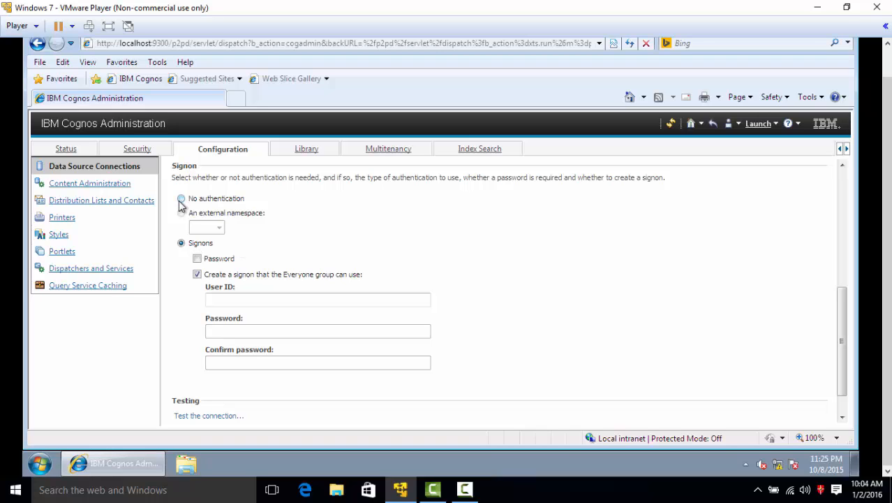
pyautogui.click(181, 198)
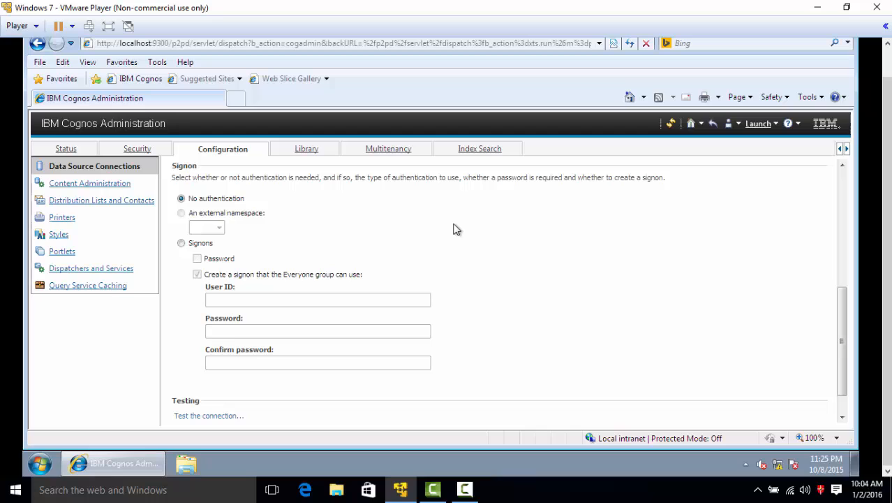
pyautogui.moveTo(467, 249)
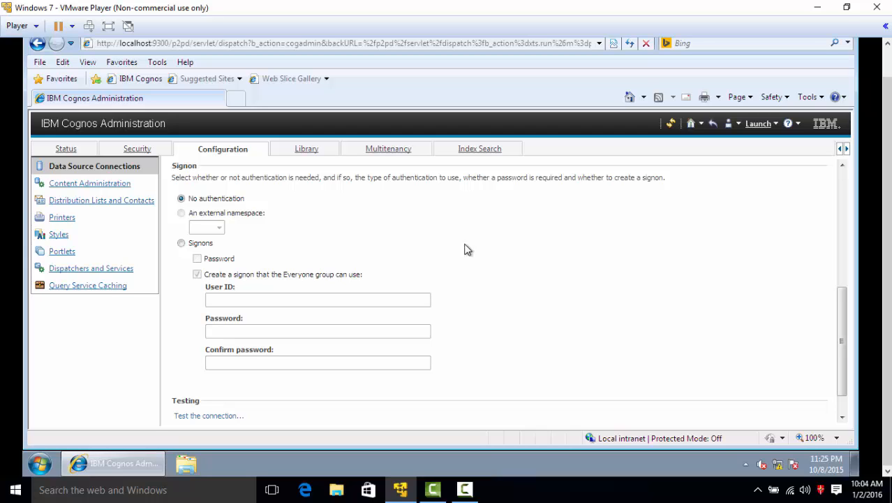
pyautogui.moveTo(476, 262)
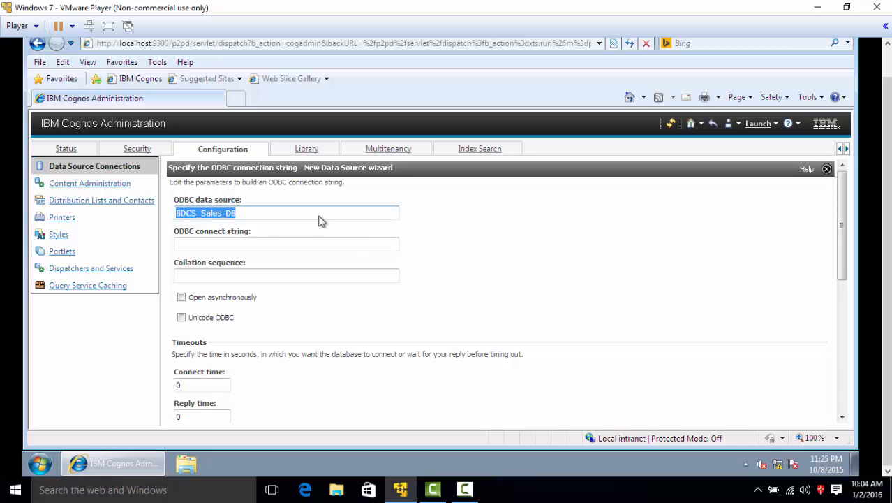
pyautogui.scroll(-3)
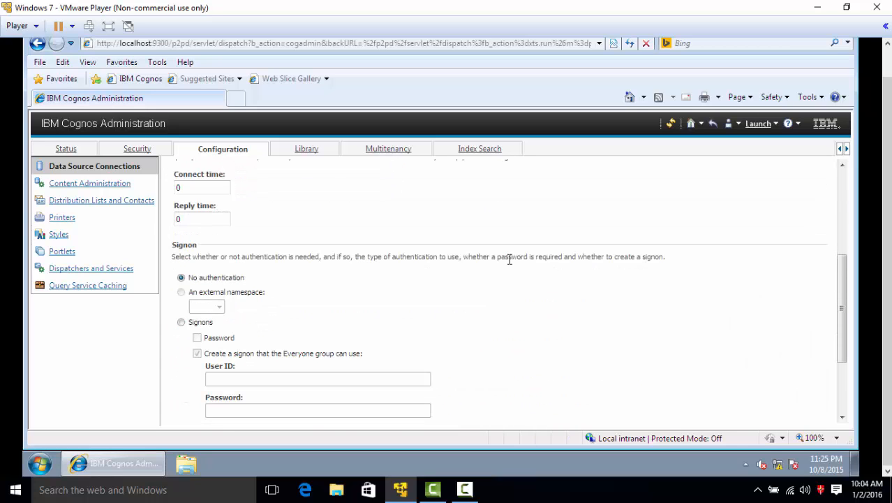
pyautogui.scroll(-3)
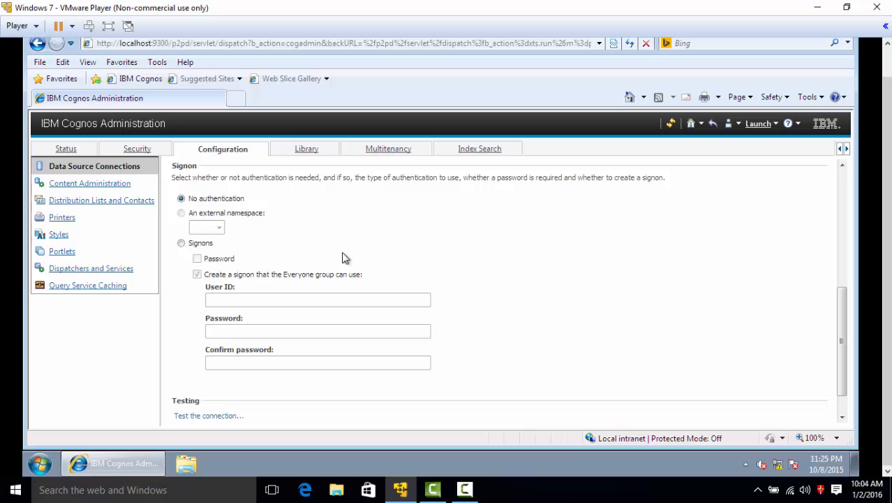
pyautogui.scroll(-3)
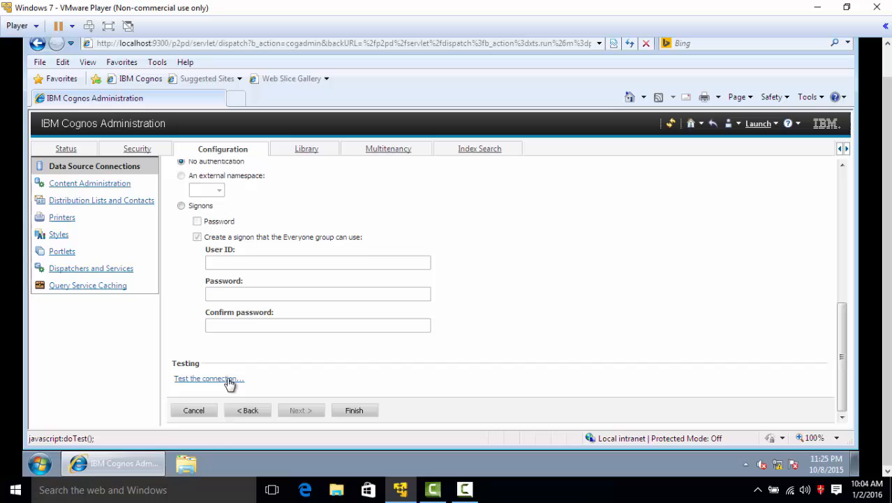
# Test the BDCS_Sales_DB connection, confirm Succeeded status, and return to the wizard
pyautogui.click(208, 380)
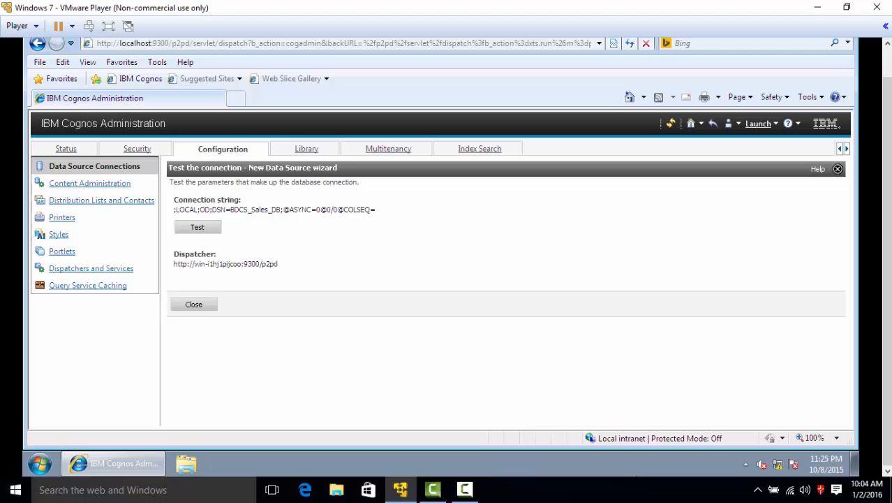
pyautogui.click(197, 226)
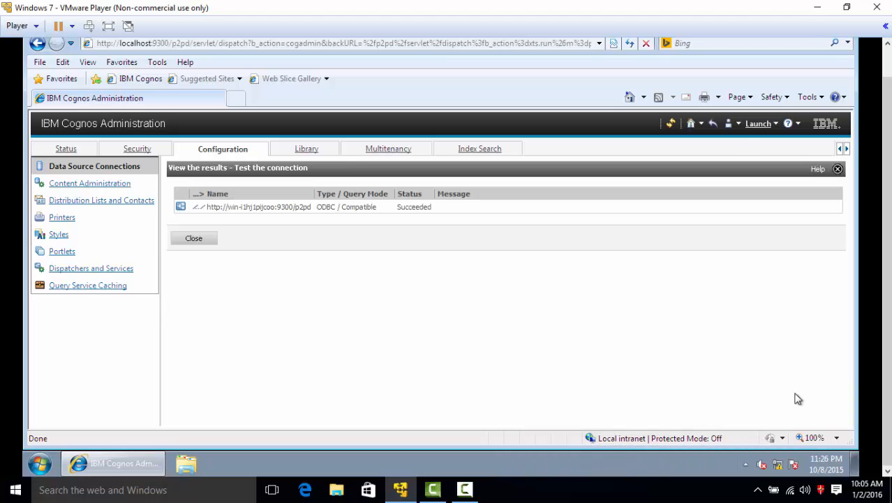
pyautogui.moveTo(441, 340)
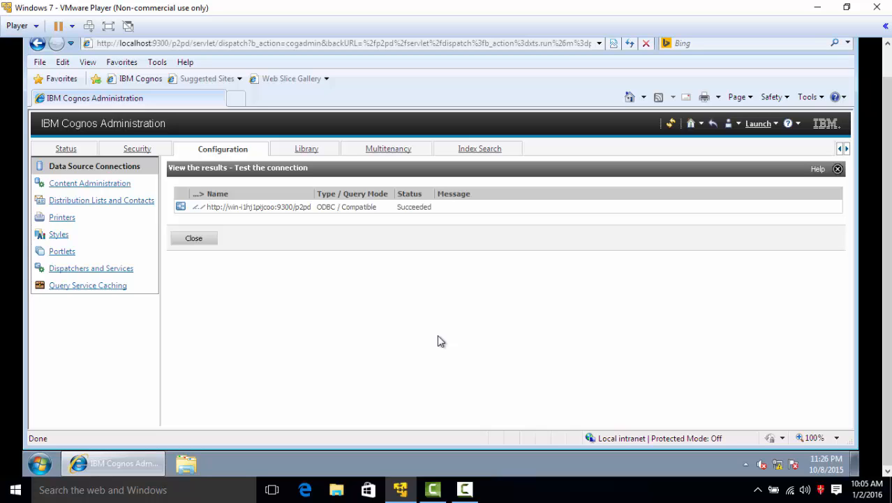
pyautogui.moveTo(254, 248)
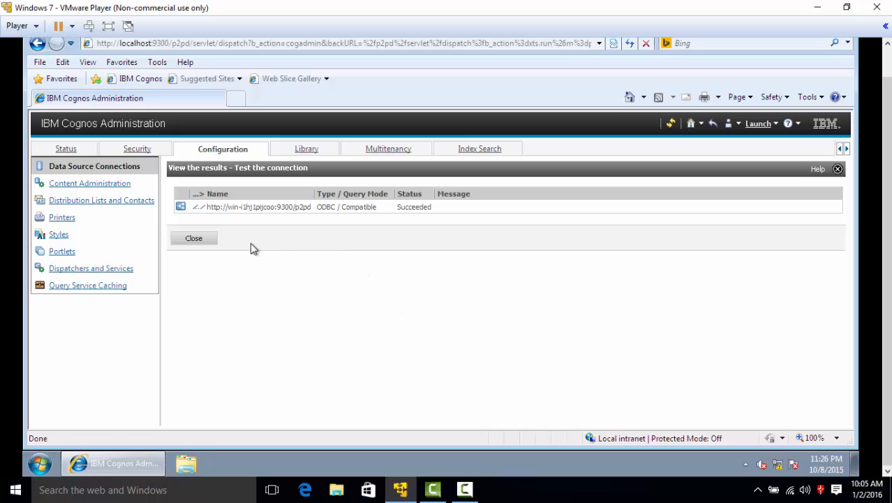
pyautogui.click(193, 237)
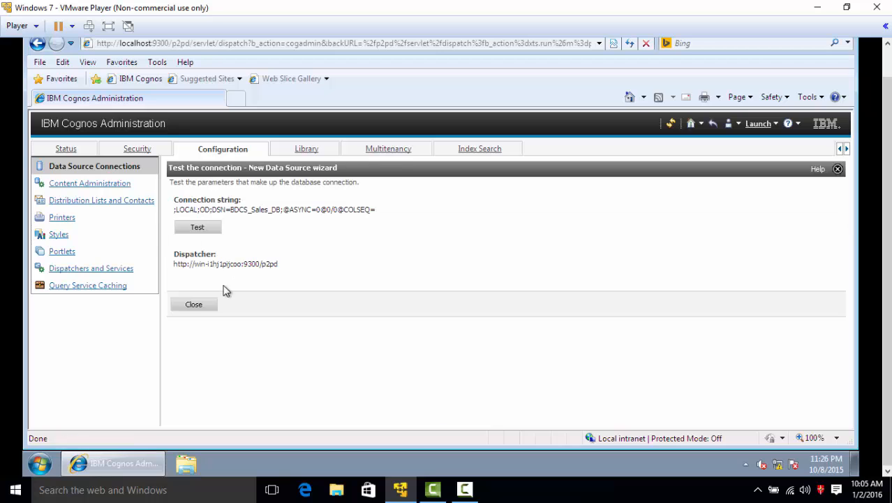
pyautogui.moveTo(226, 304)
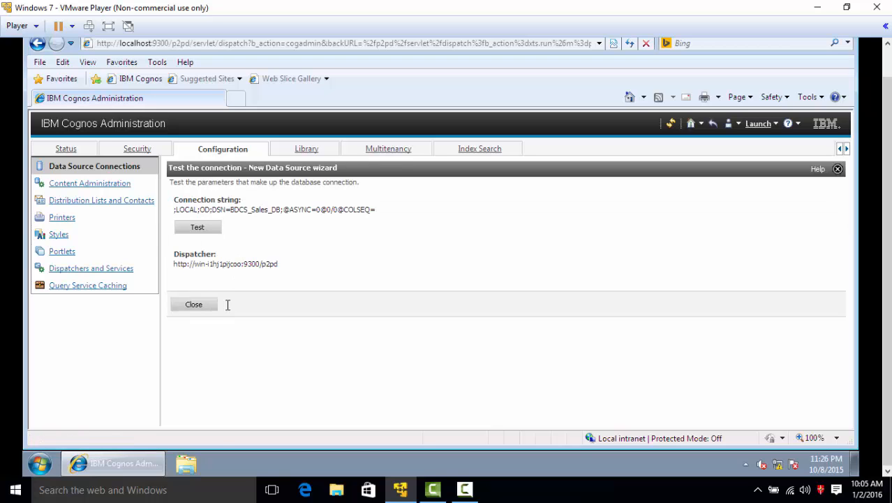
pyautogui.click(192, 304)
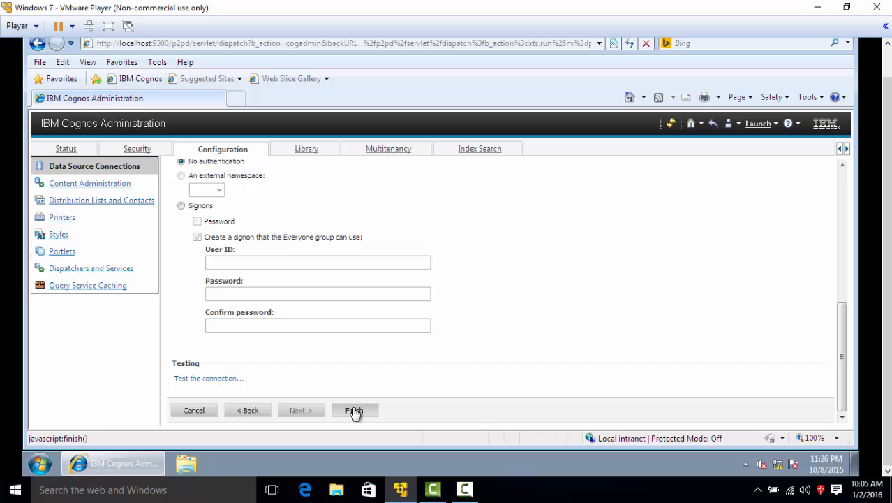
# Finish the wizard so BDCS Sales New Database appears in the connections list beside SalesDB
pyautogui.click(354, 410)
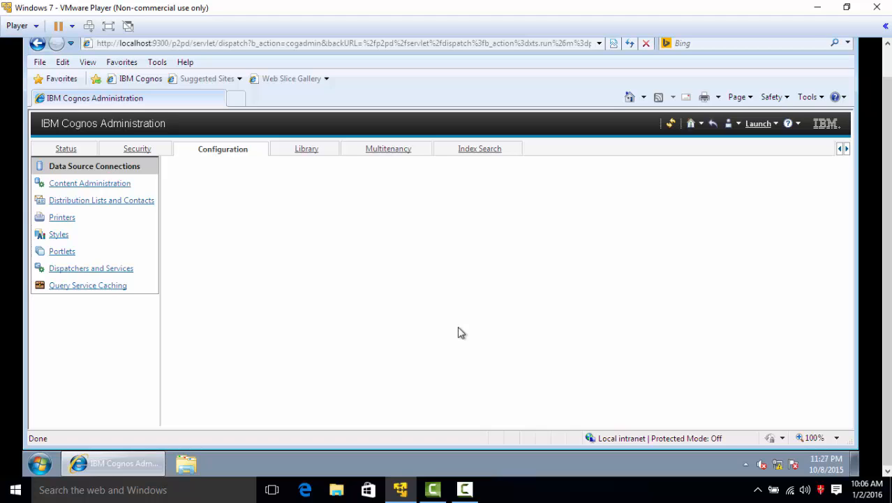
pyautogui.click(94, 165)
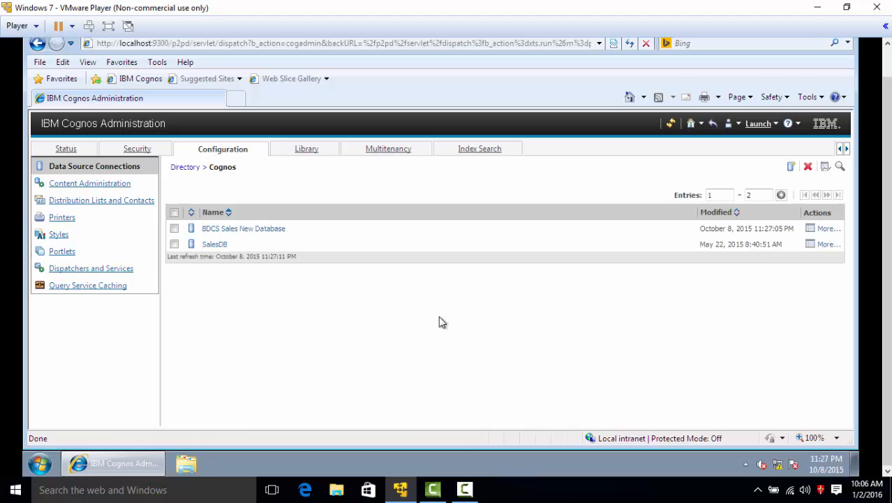
pyautogui.moveTo(243, 240)
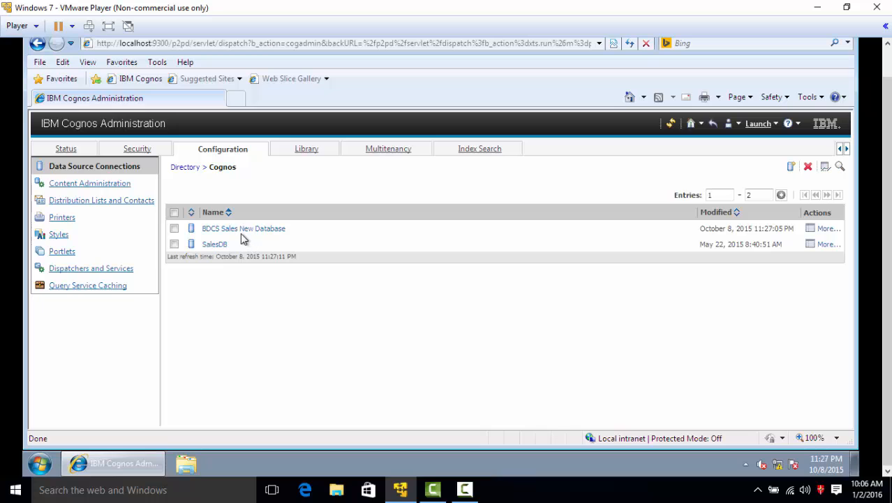
pyautogui.moveTo(222, 238)
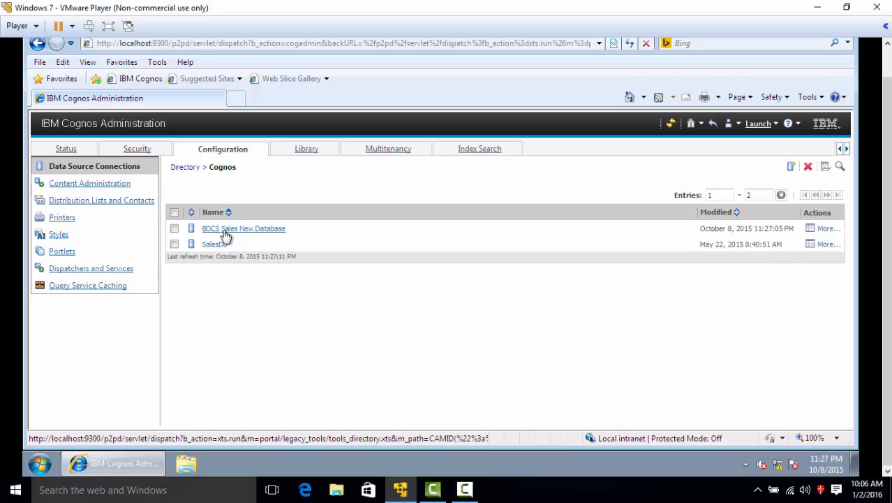
pyautogui.moveTo(281, 236)
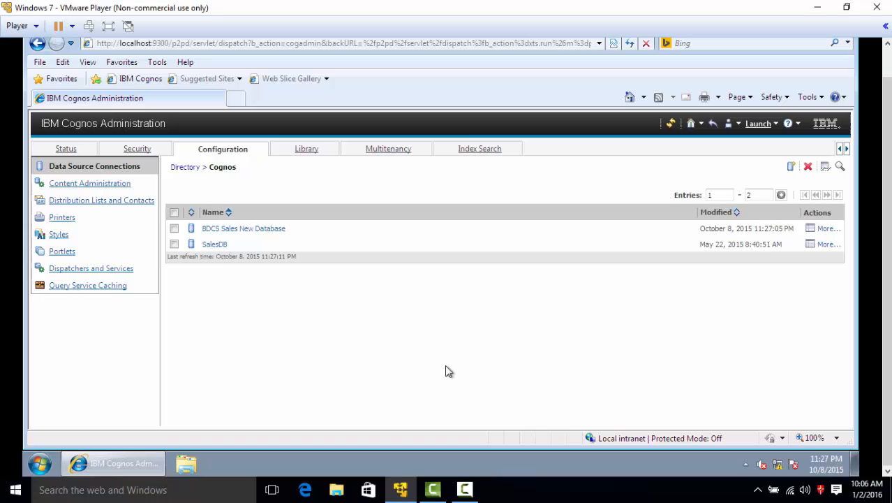
pyautogui.moveTo(260, 249)
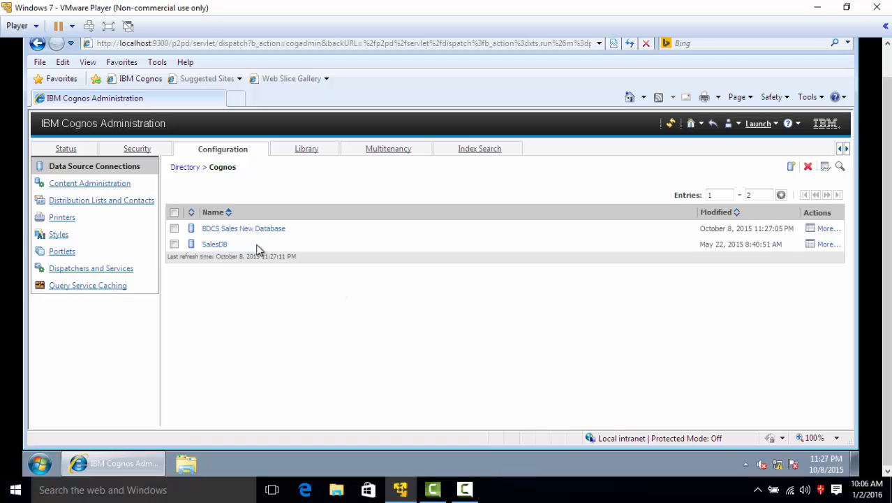
pyautogui.moveTo(396, 349)
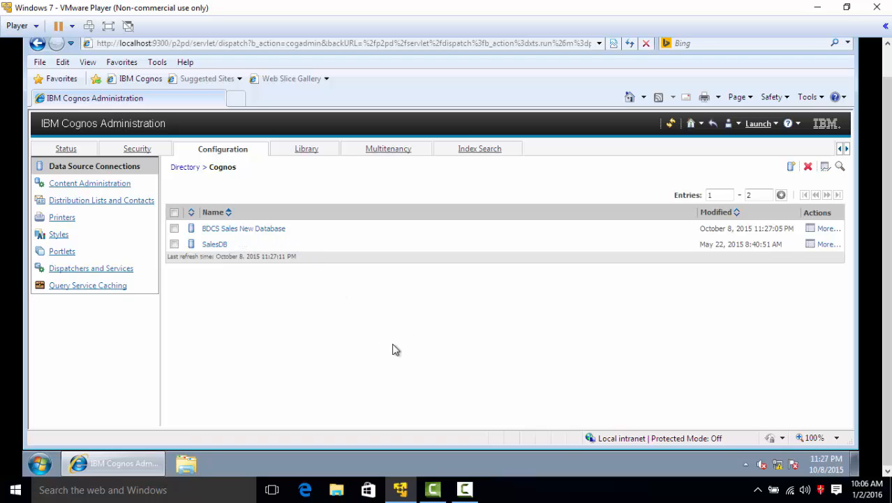